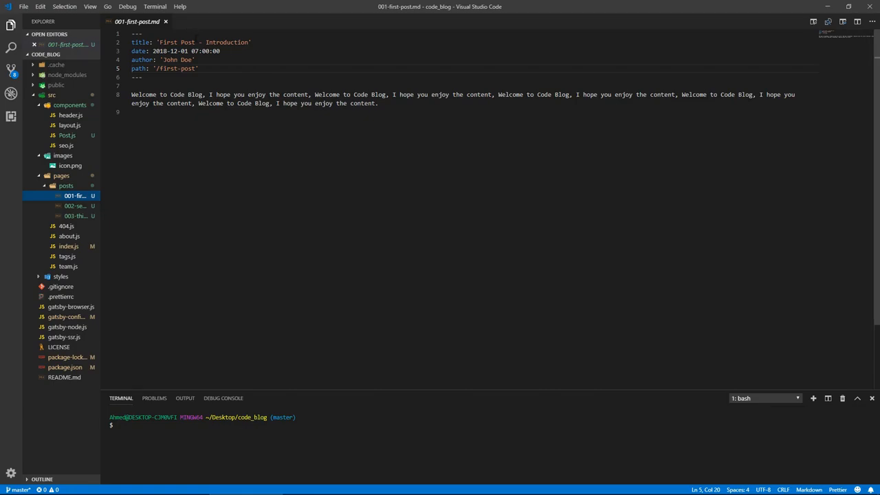
Review the post markdown files, the home page index.js query, and the Post component
click(74, 206)
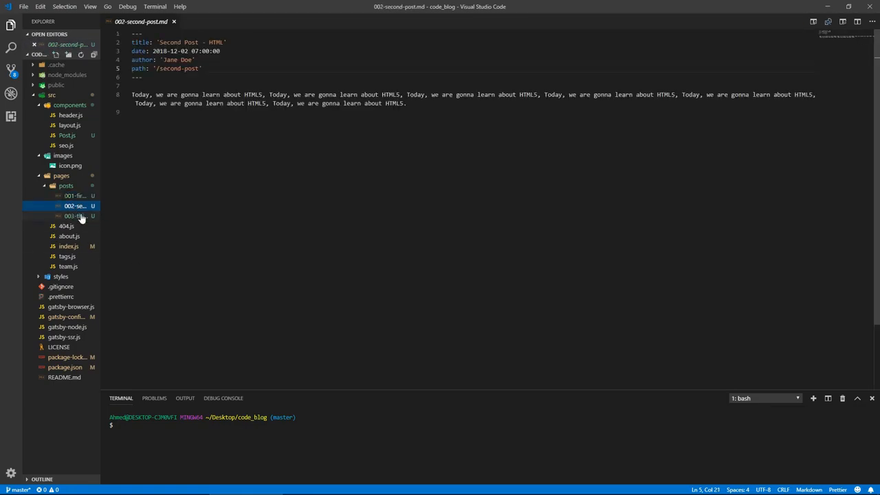
click(76, 216)
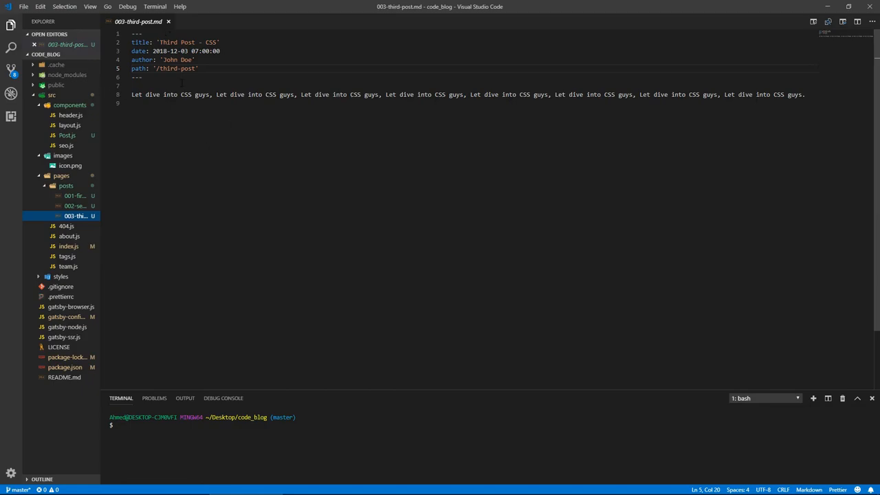
click(68, 247)
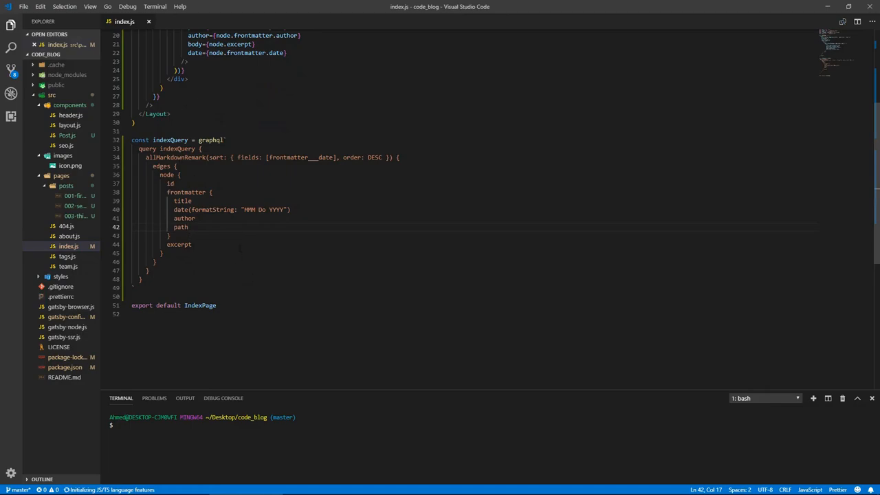
scroll(up, 3)
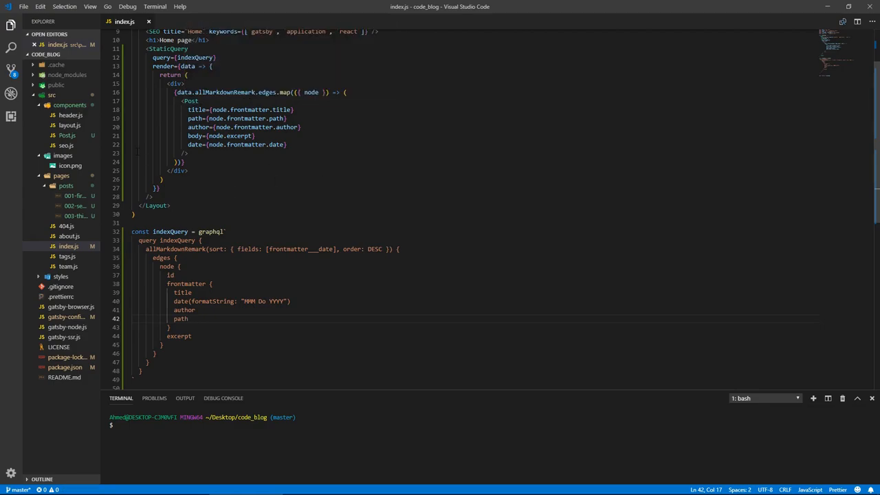
mouse_move(66, 137)
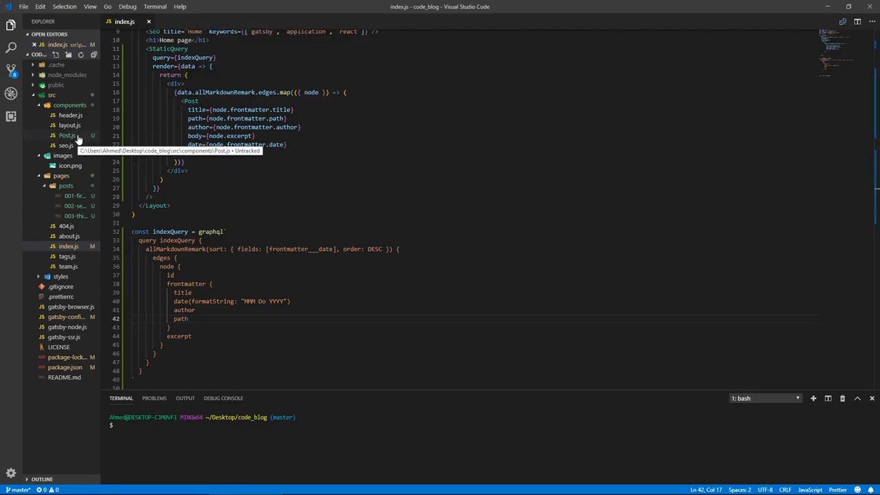
click(67, 137)
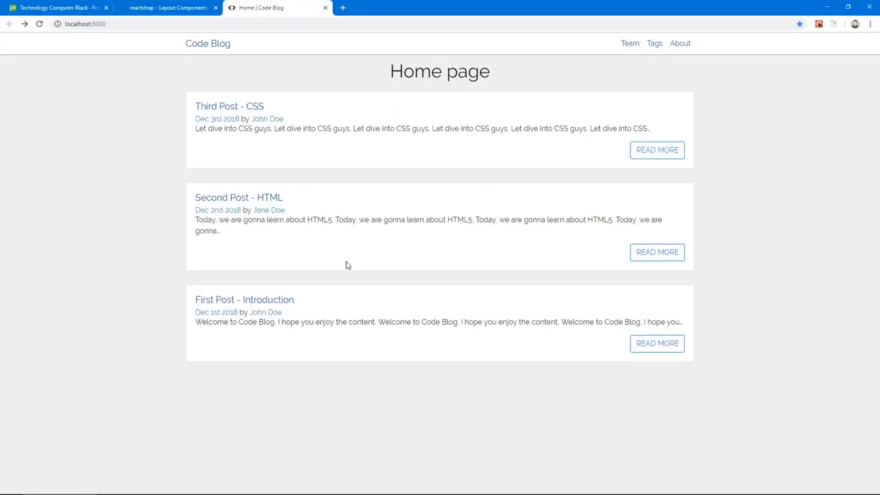
mouse_move(212, 139)
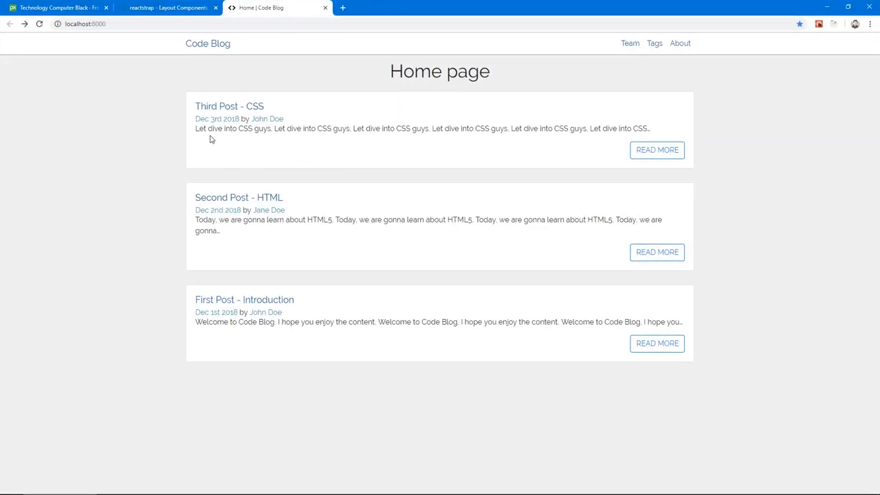
mouse_move(286, 120)
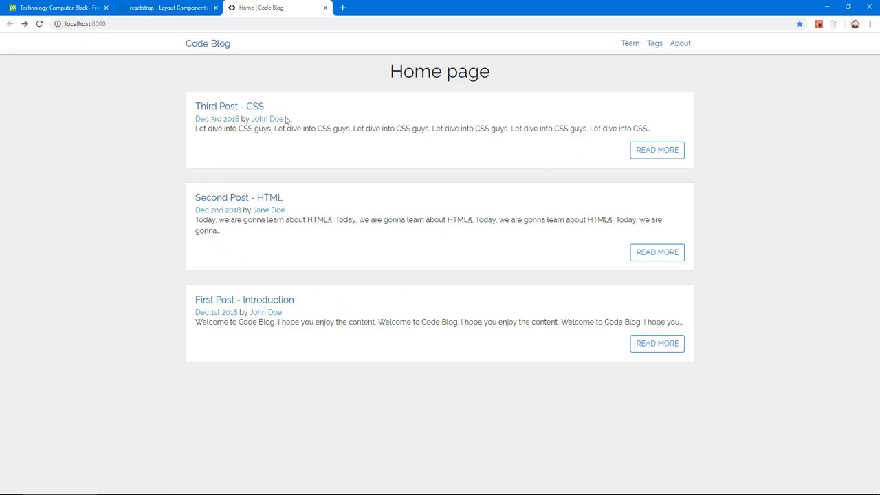
mouse_move(448, 297)
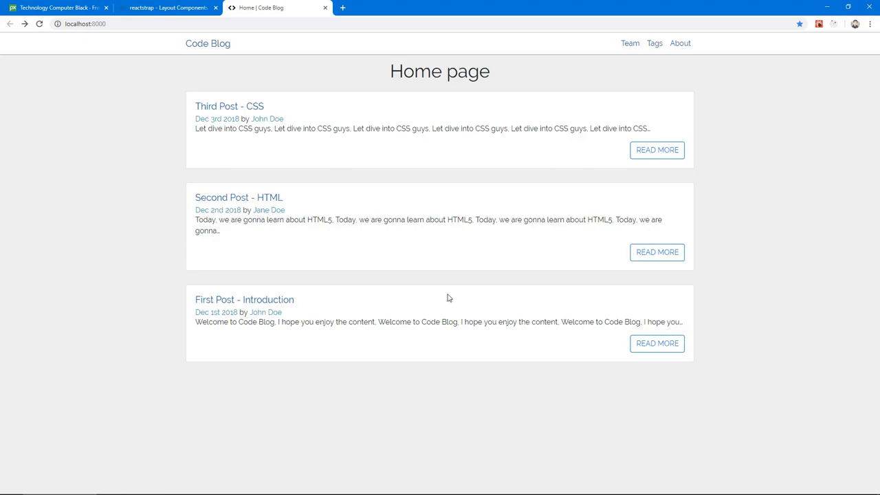
mouse_move(394, 149)
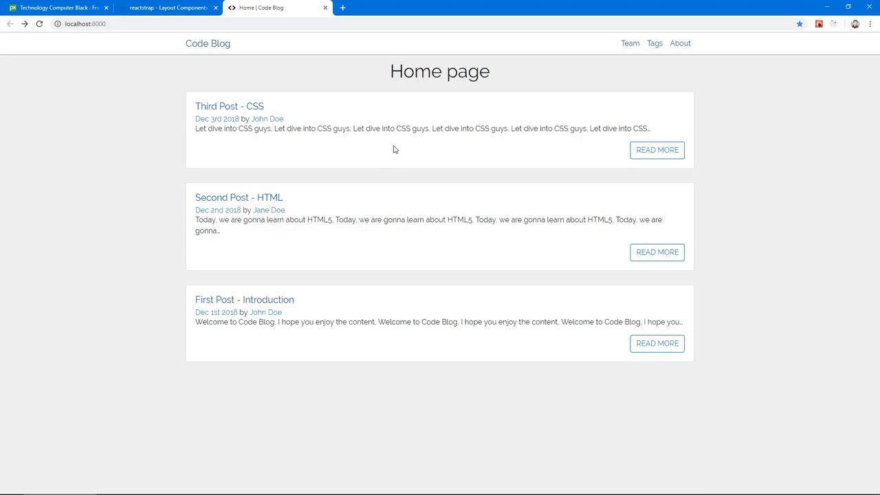
mouse_move(298, 193)
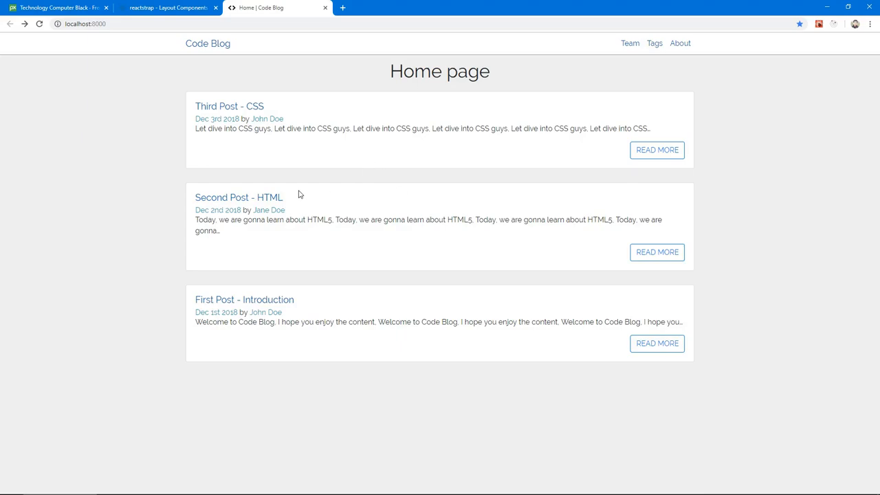
mouse_move(127, 273)
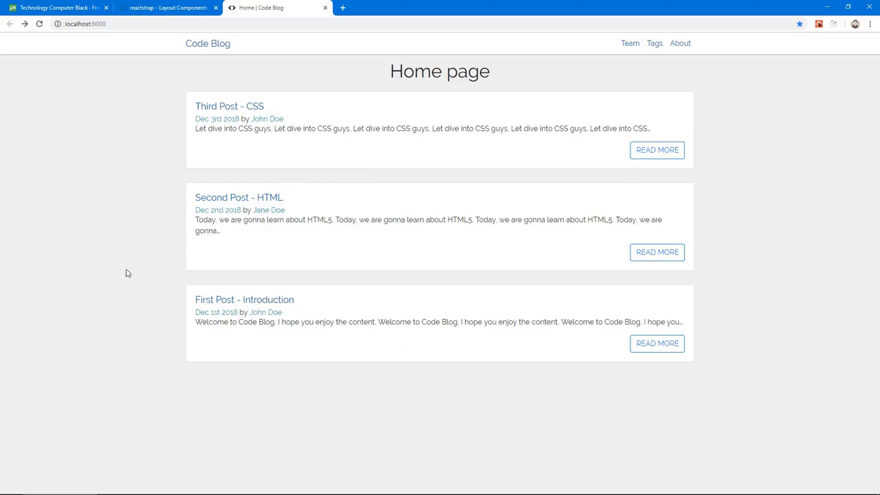
mouse_move(579, 195)
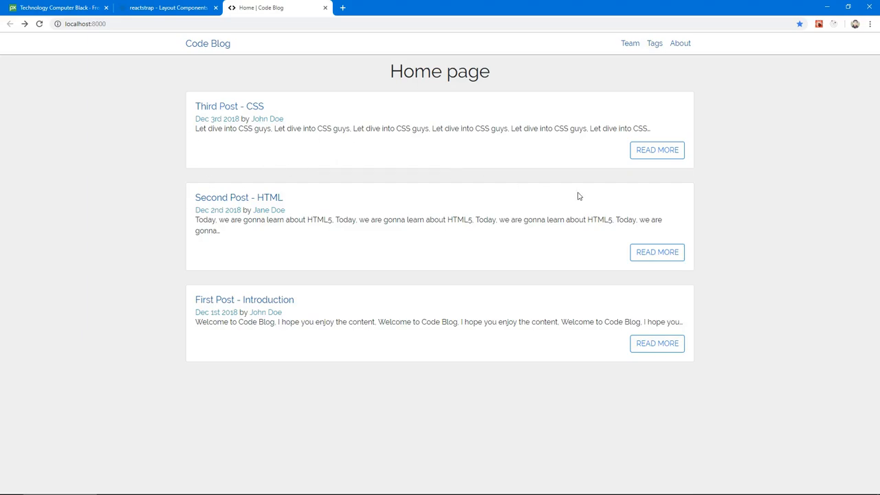
mouse_move(315, 213)
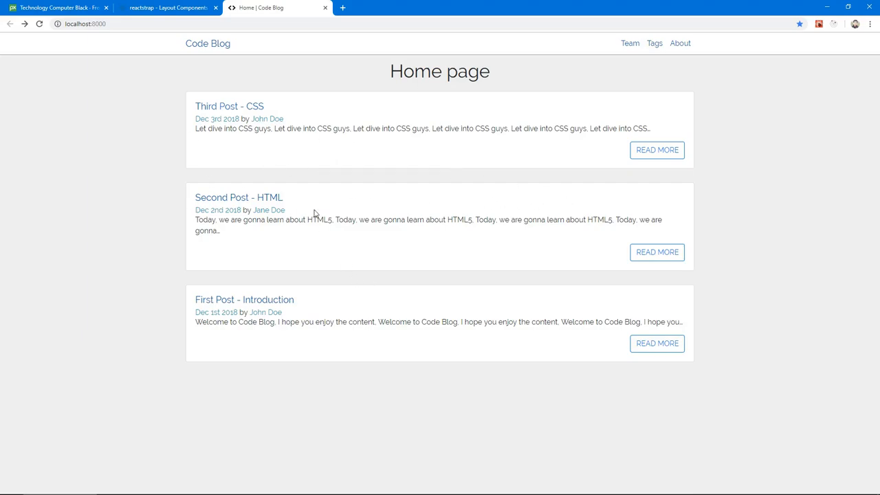
Switch from the blog home page to the Pixabay coding photo page
click(58, 8)
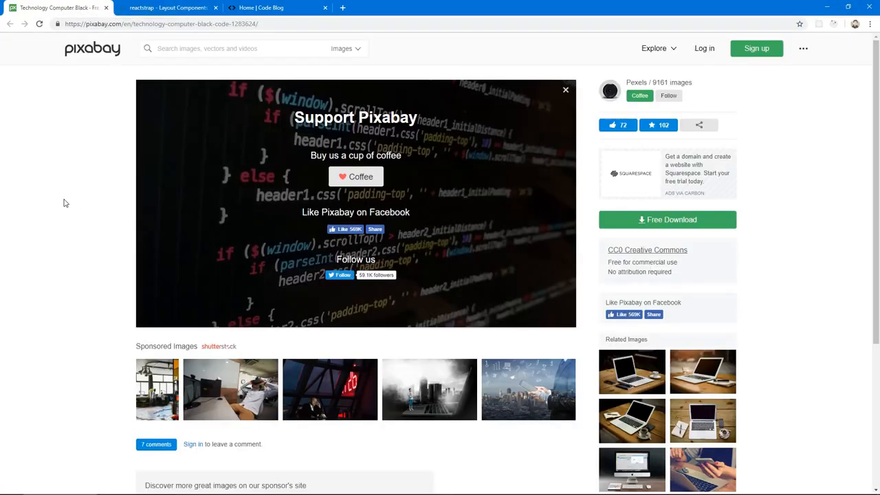
Download the dark coding photo at 1280×720 via Free Download
click(667, 220)
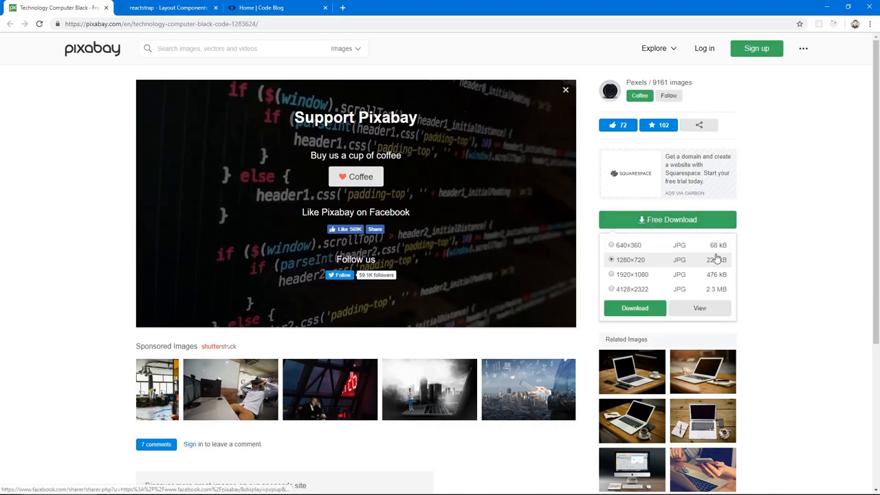
click(634, 309)
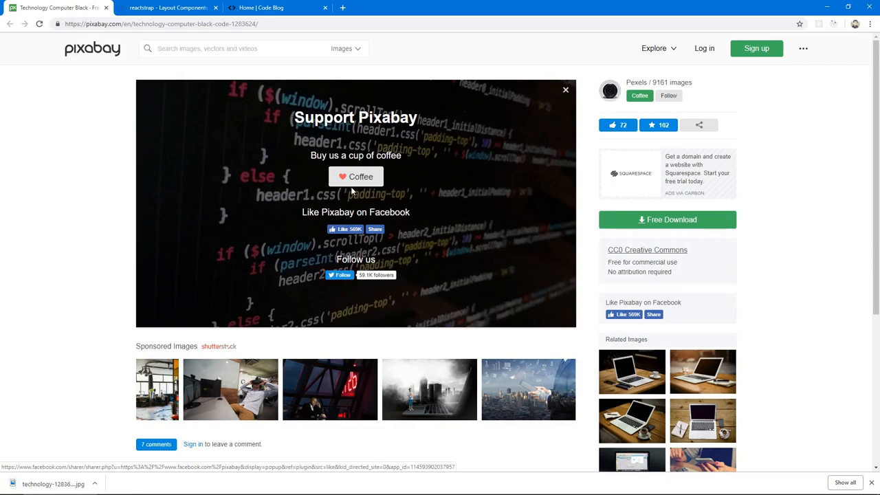
mouse_move(421, 4)
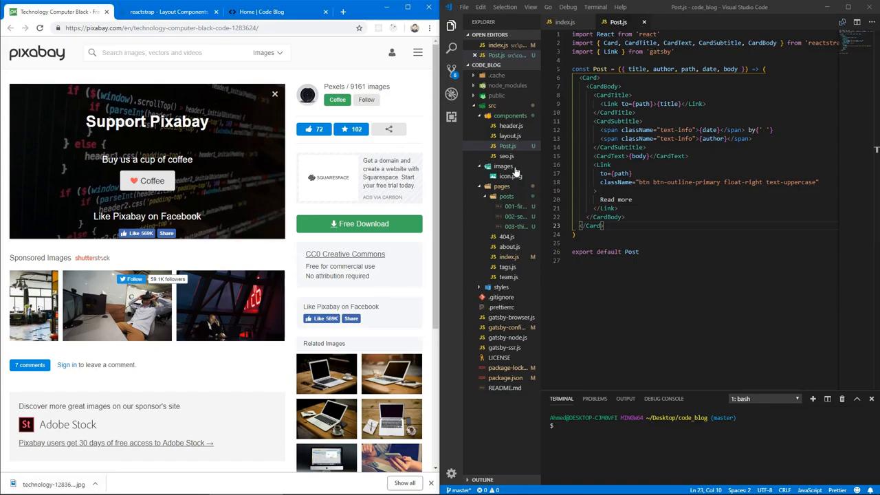
Preview javascript.jpg in src/images, then return to Post.js and 001-first-post.md
click(517, 195)
text(java.jpg)
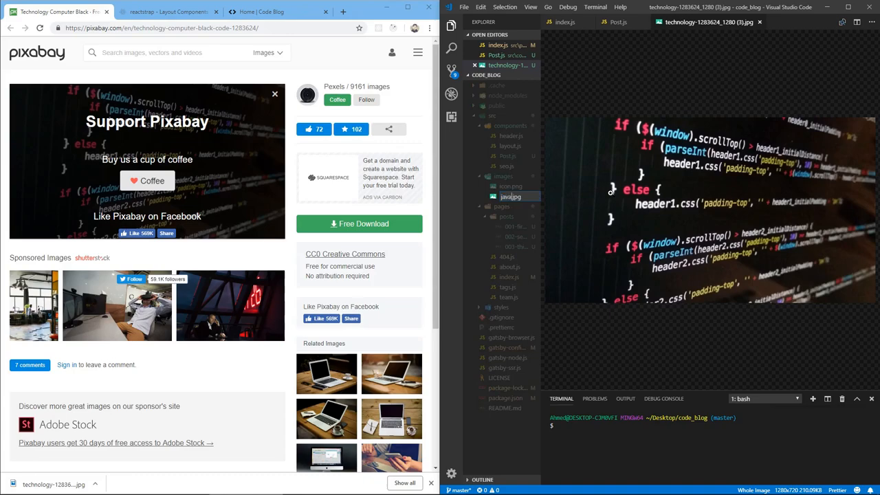
click(517, 196)
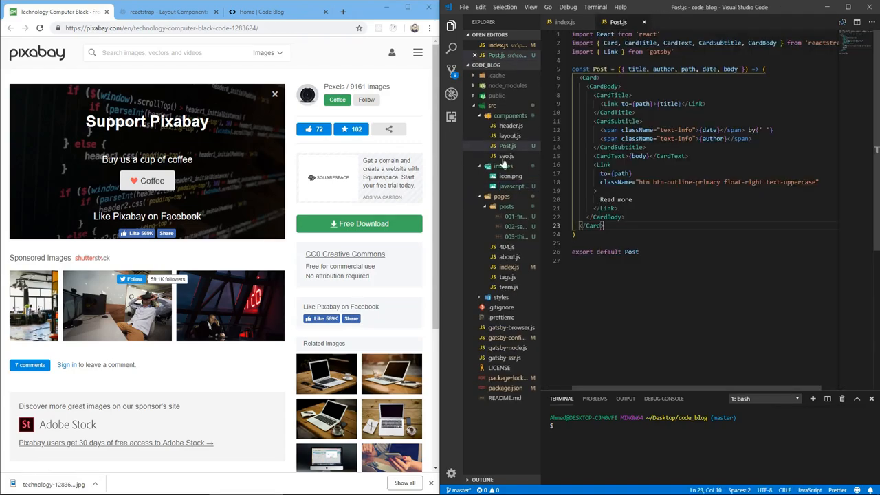
click(517, 225)
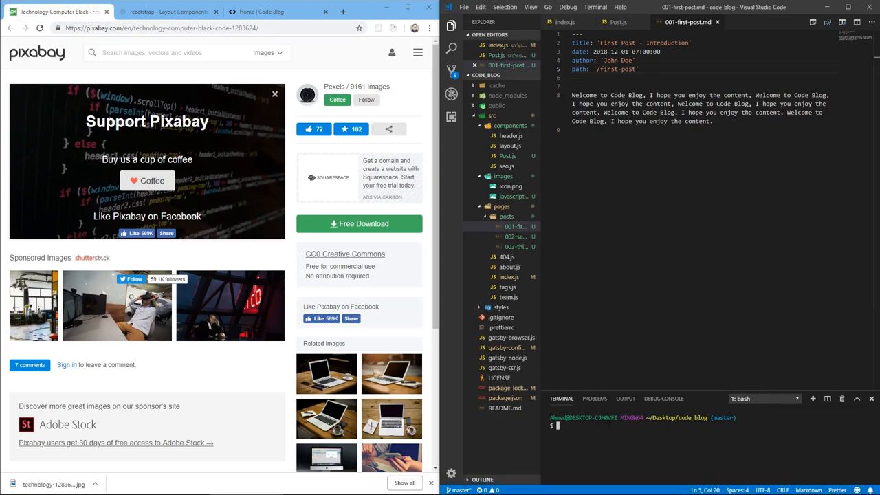
Run git add . && git commit -m "creating and fetching posts" in the terminal
text(gi)
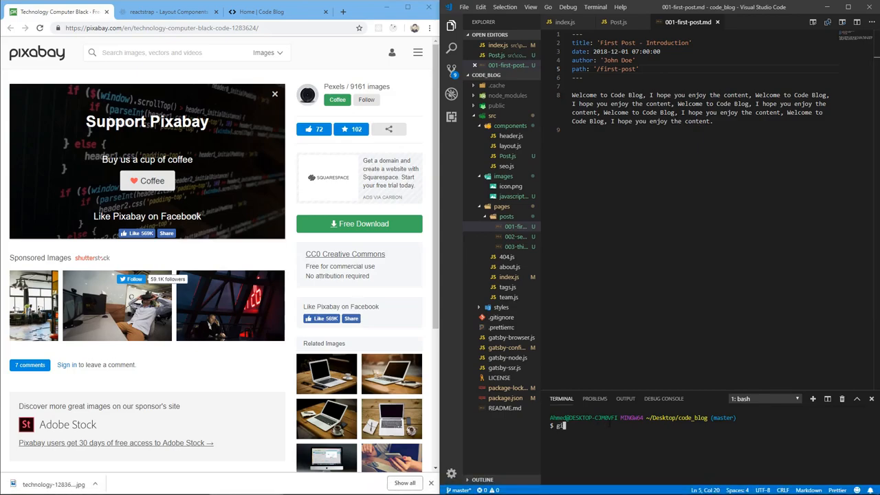
text(it add .)
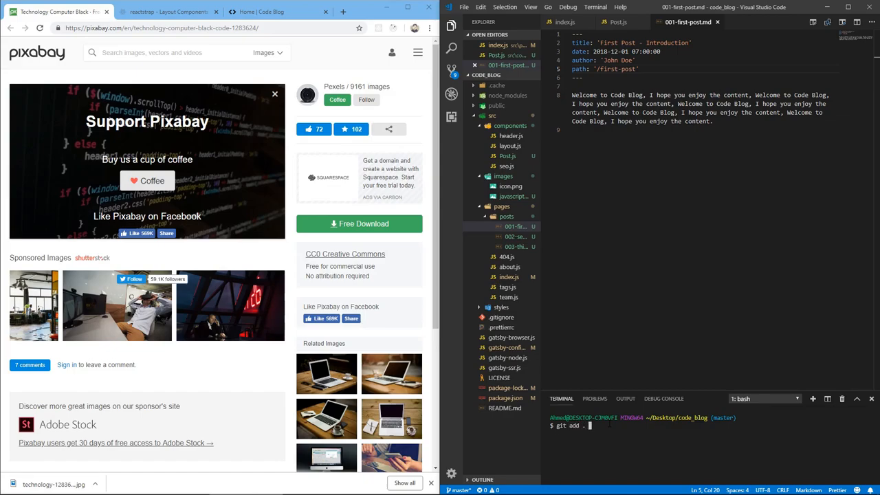
text(&&)
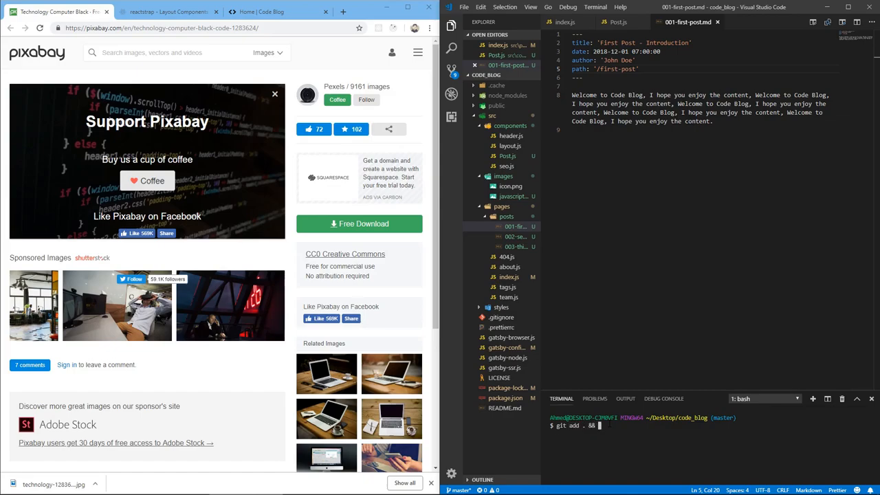
text(git commit -m ")
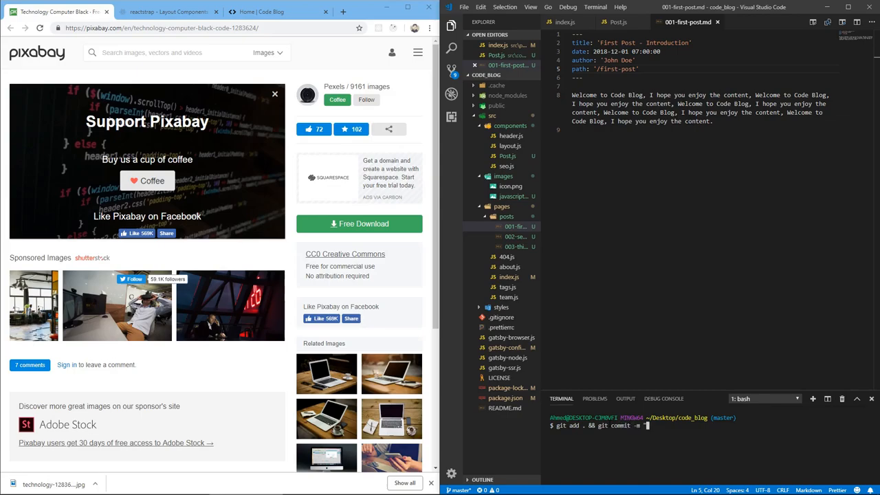
text(created)
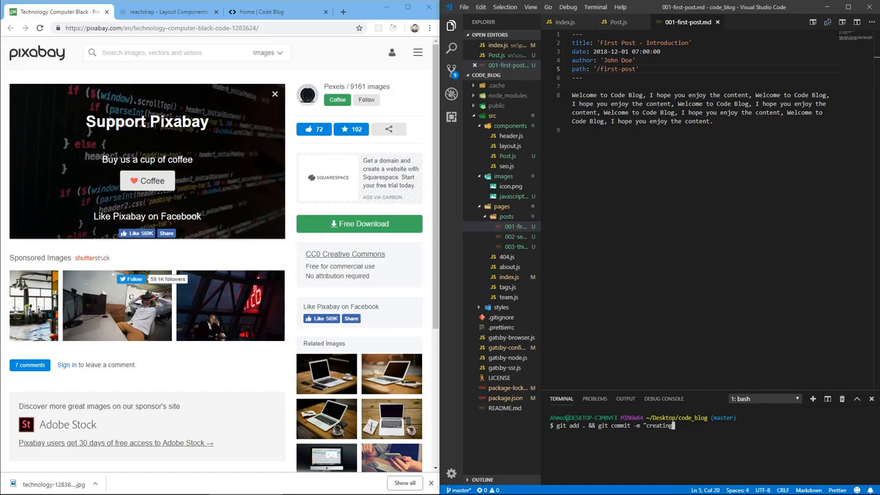
text(and fetching po)
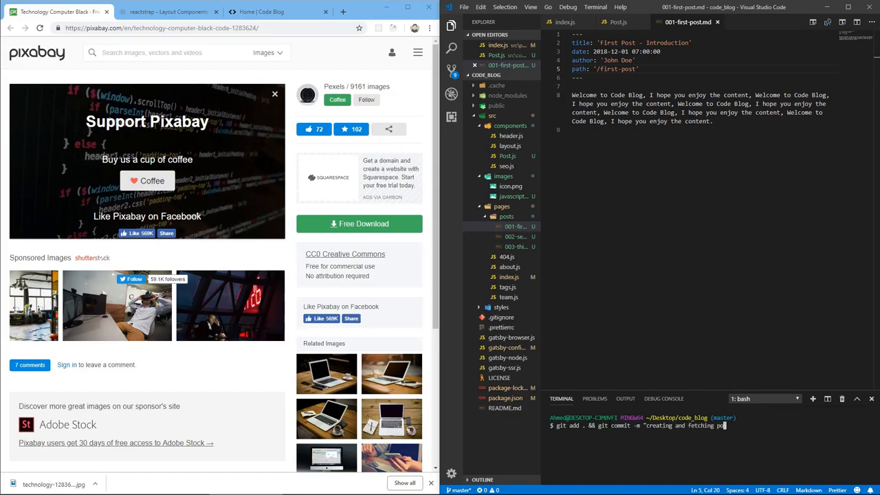
key(Return)
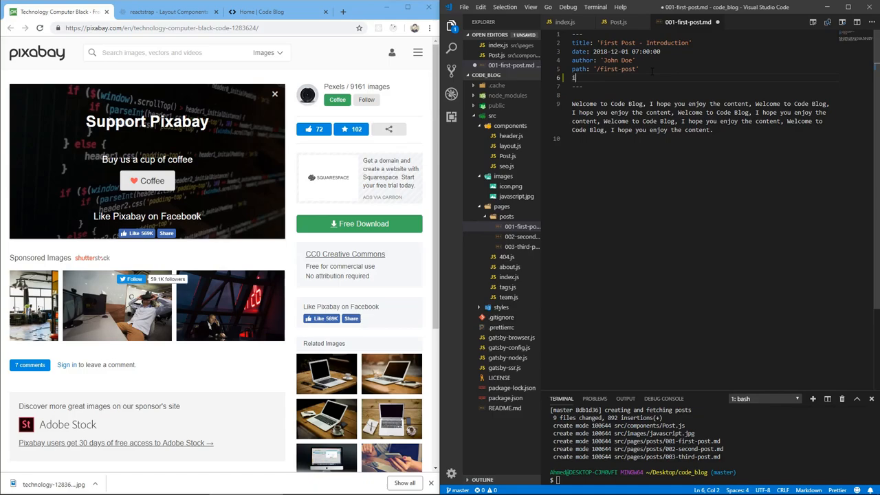
Add image: ../../images/javascript.jpg to the first post's frontmatter and copy it to the other posts
text(image:)
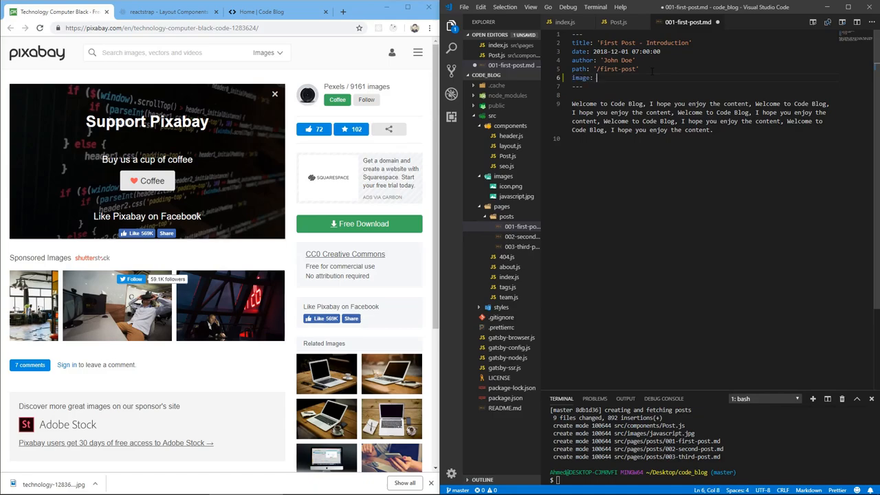
text(../../)
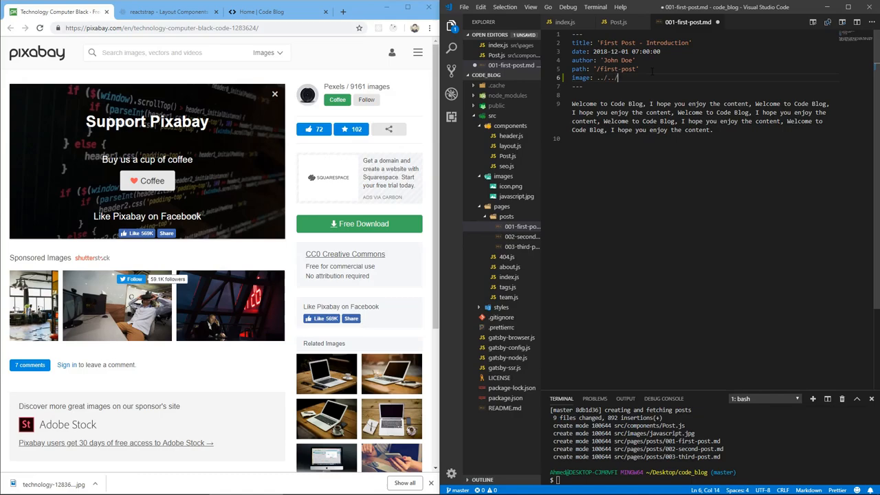
text(img)
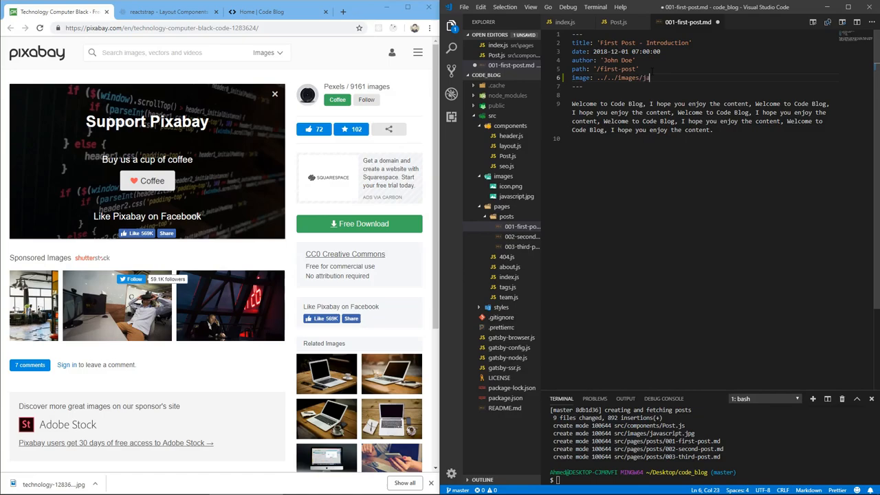
text(avascript.j)
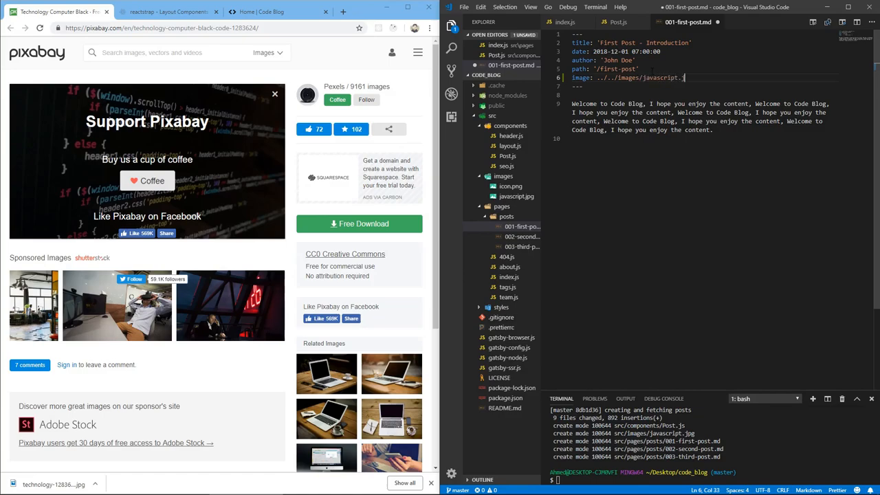
triple_click(630, 77)
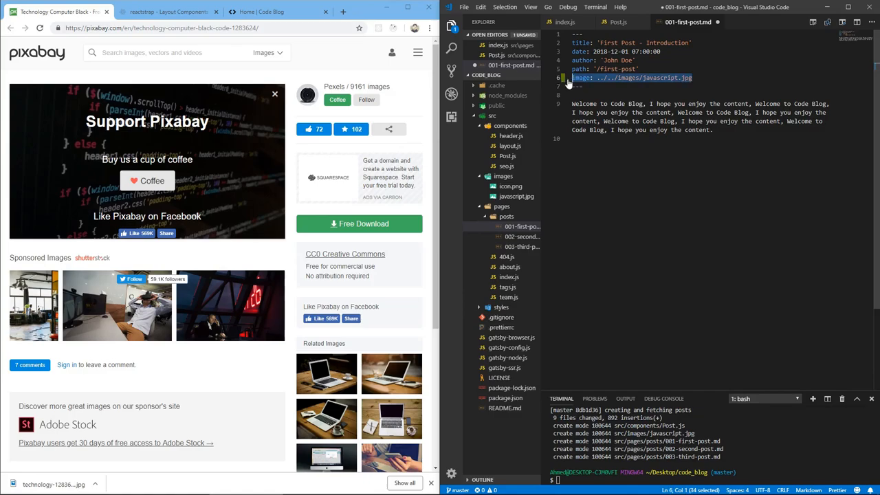
click(522, 246)
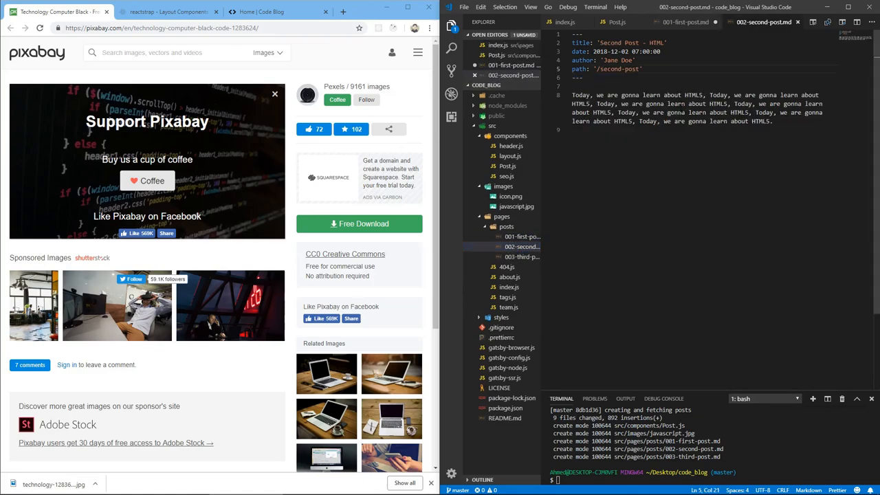
click(523, 266)
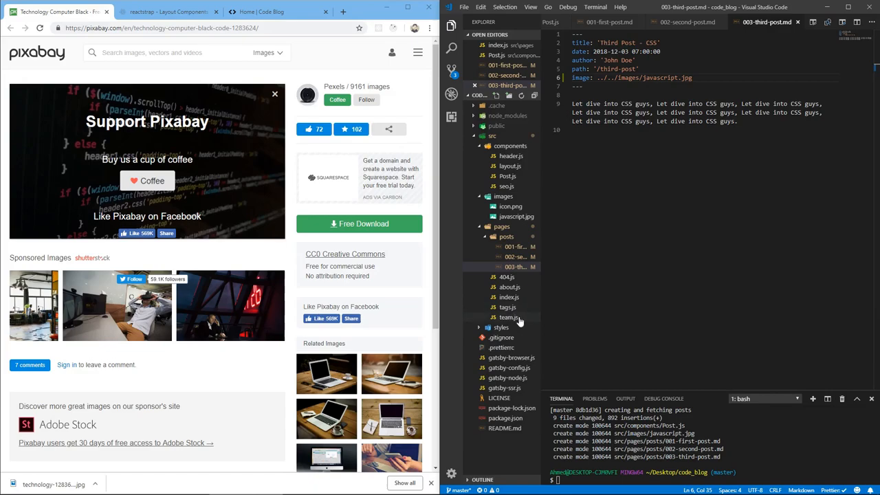
Start a new line under path in the query and check image plugins in package.json
click(509, 298)
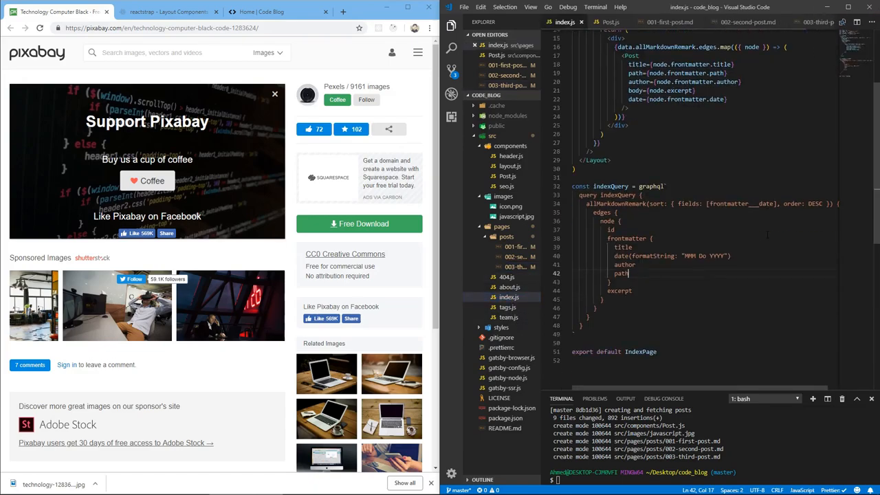
key(enter)
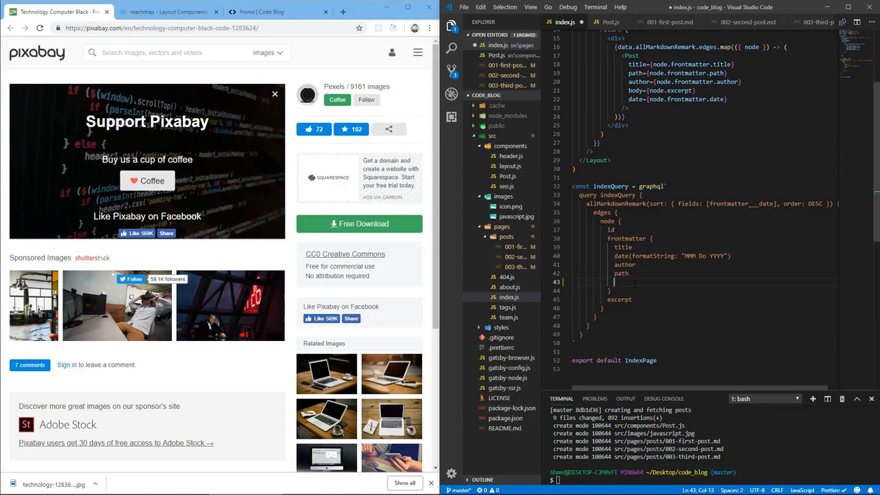
click(512, 428)
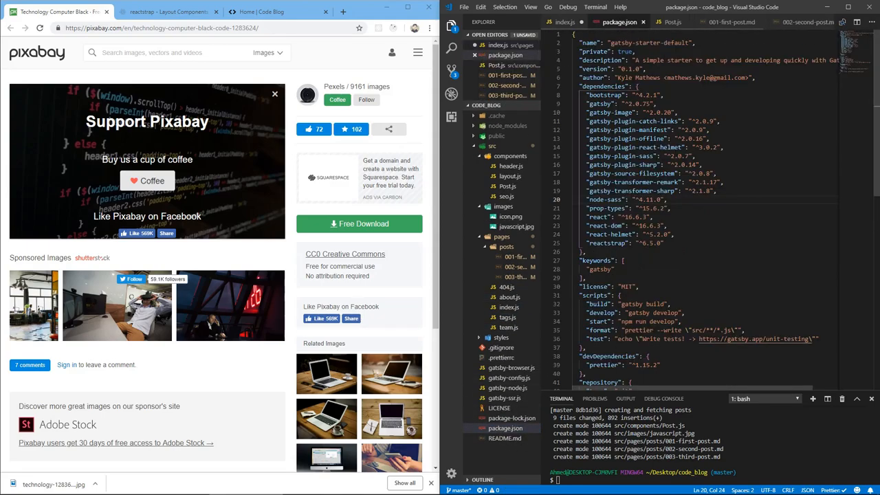
scroll(down, 3)
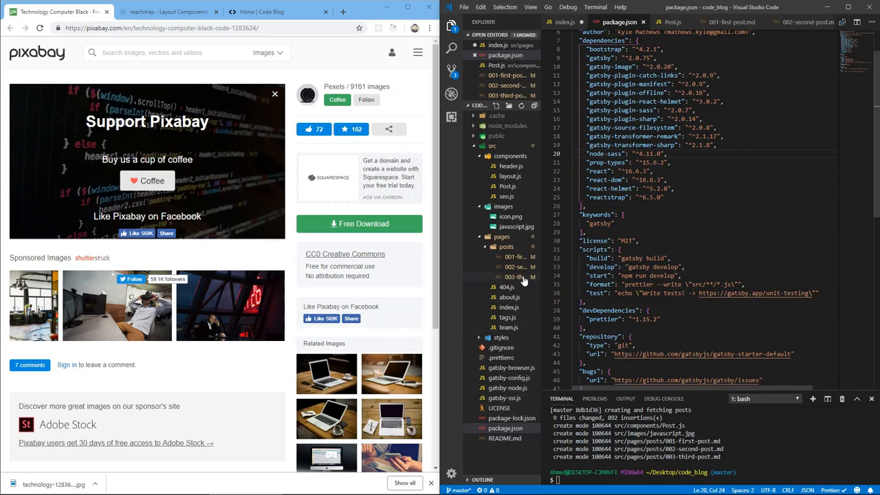
click(564, 22)
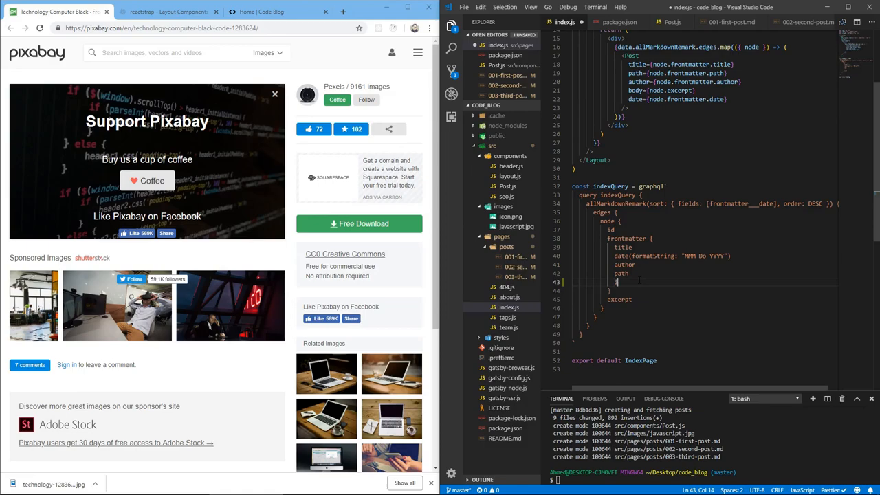
Add image { childImageSharp { fluid(maxWidth: 600) { ...GatsbyImageSharpFluid } } } to the query
text(image)
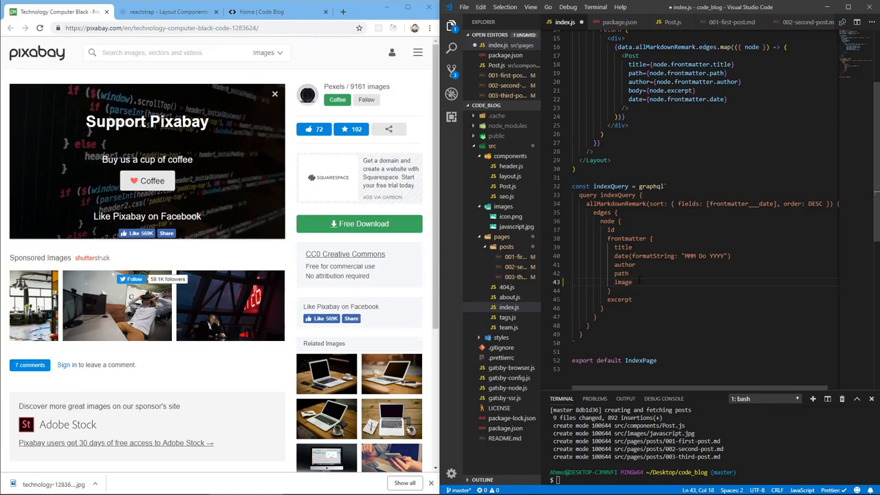
text(childImageSharp)
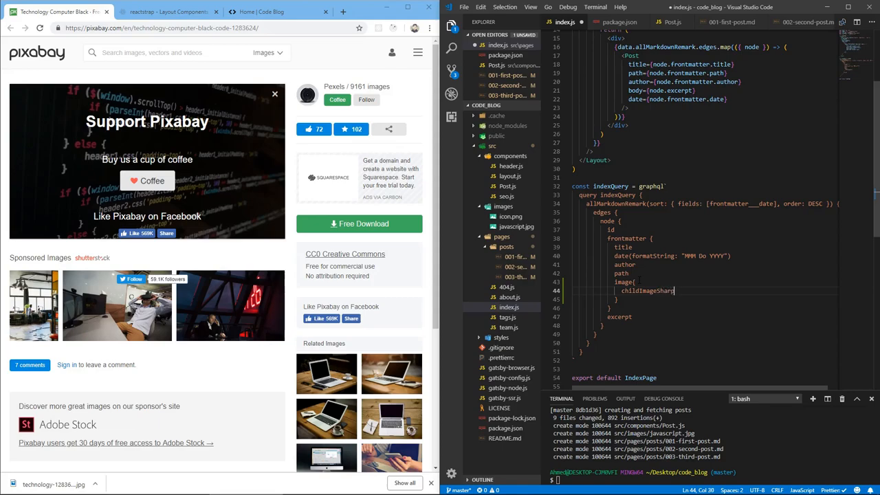
key(Enter)
text(fluid()
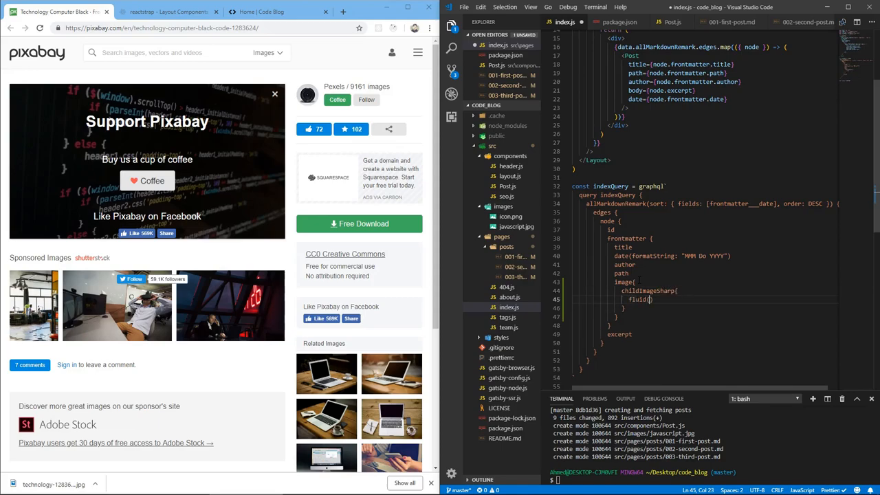
text(md)
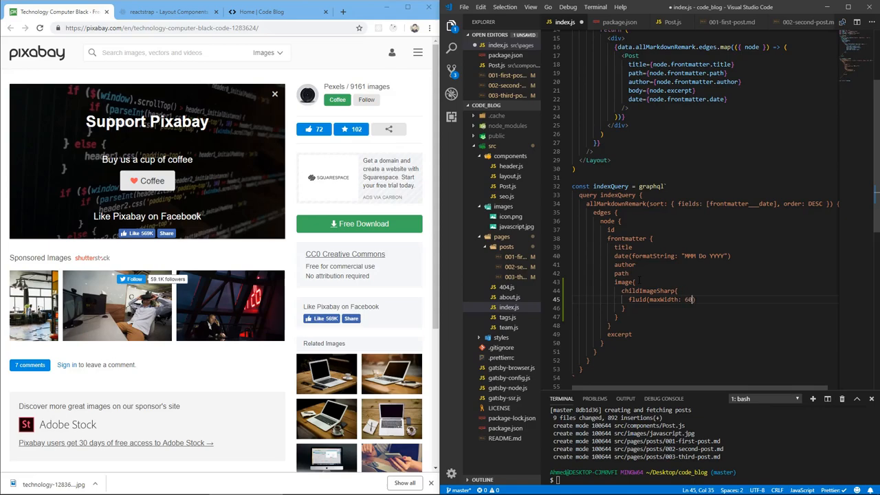
text(0)
text(...)
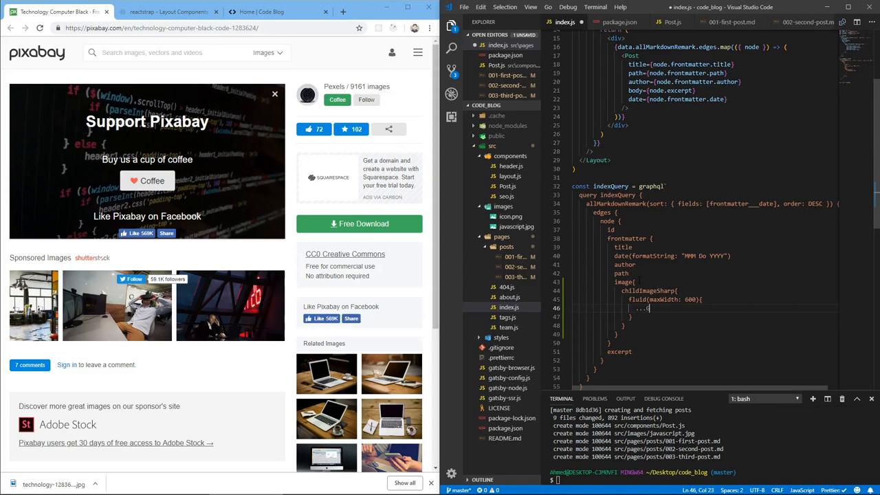
text(Gat)
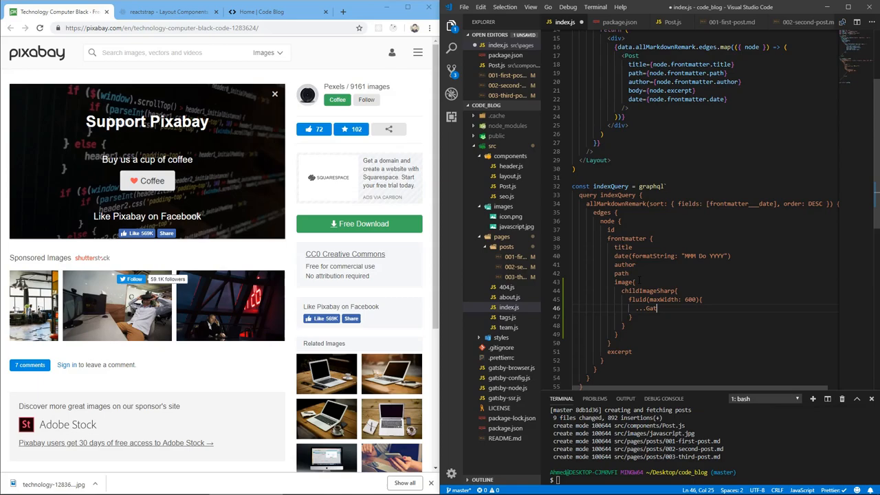
text(sbyImageSharpFluid)
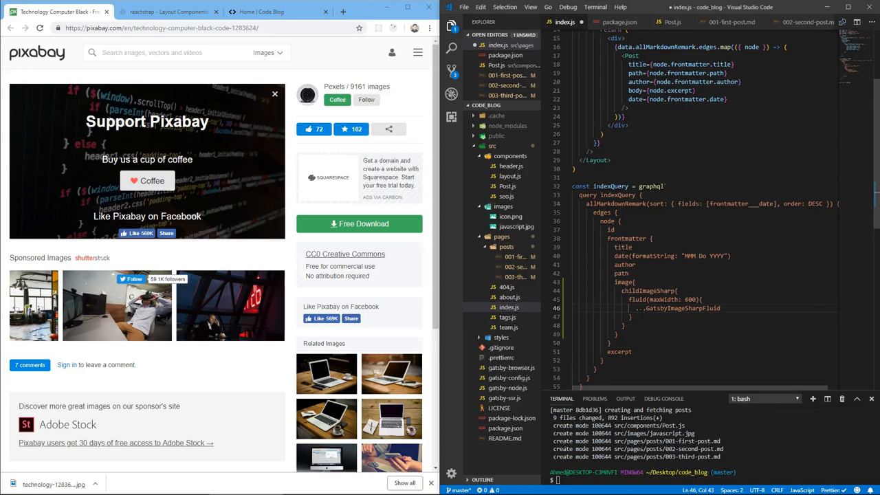
Add fluid={node.frontmatter.image.childImageSharp.fluid} as a prop on the Post element
scroll(up, 3)
text(fluid={nodwe)
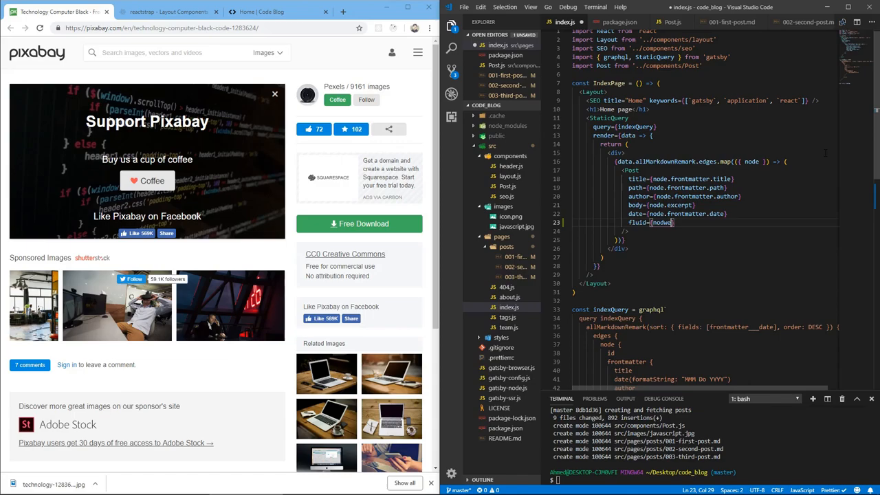
text(.fro)
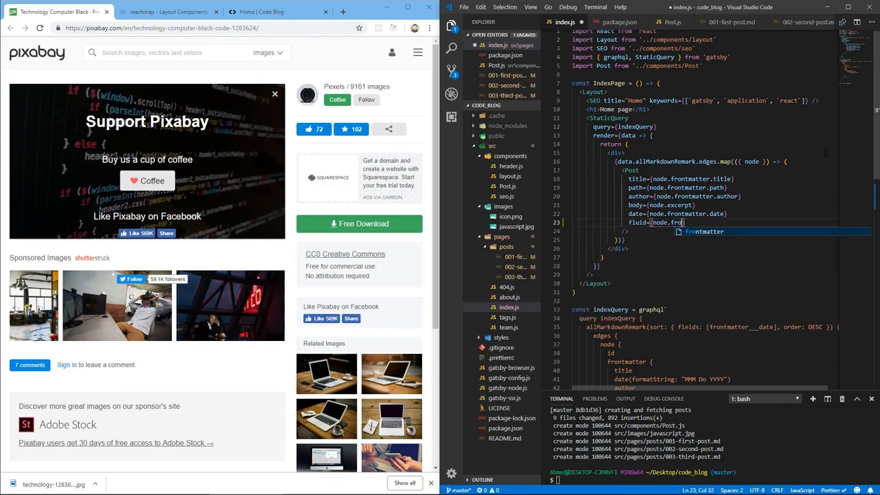
text(.image)
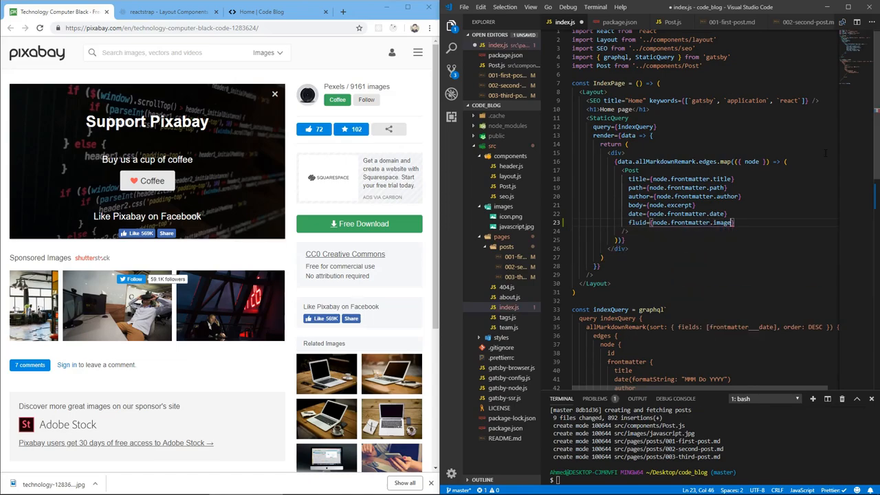
text(.childImageSharp.fluid)
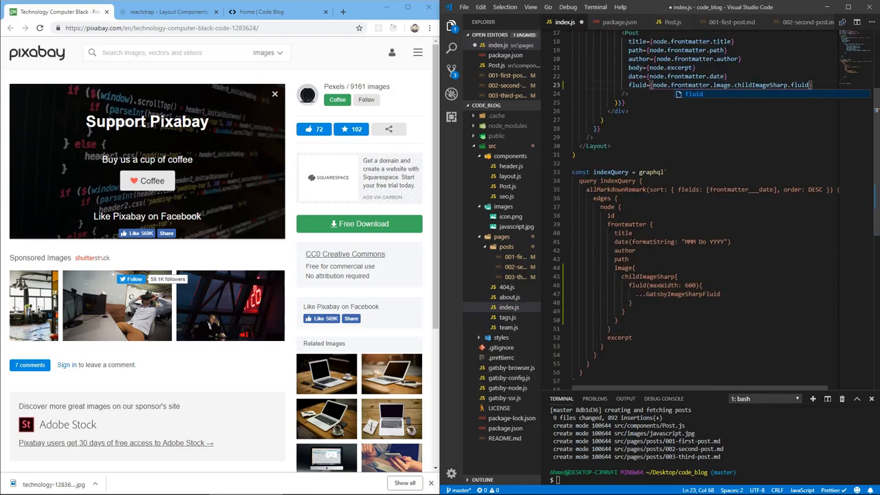
mouse_move(864, 99)
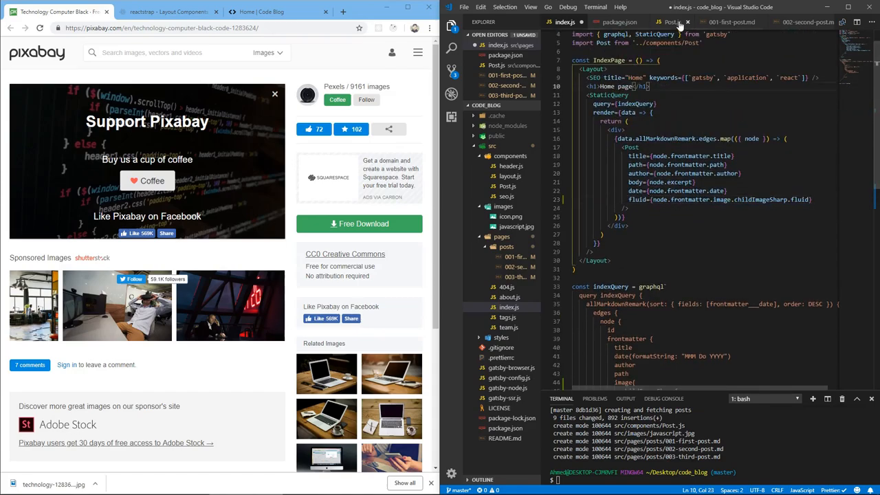
Import Img from gatsby-image and render <Img className="card-image-top" fluid={fluid} /> in Post.js
click(671, 22)
text(import)
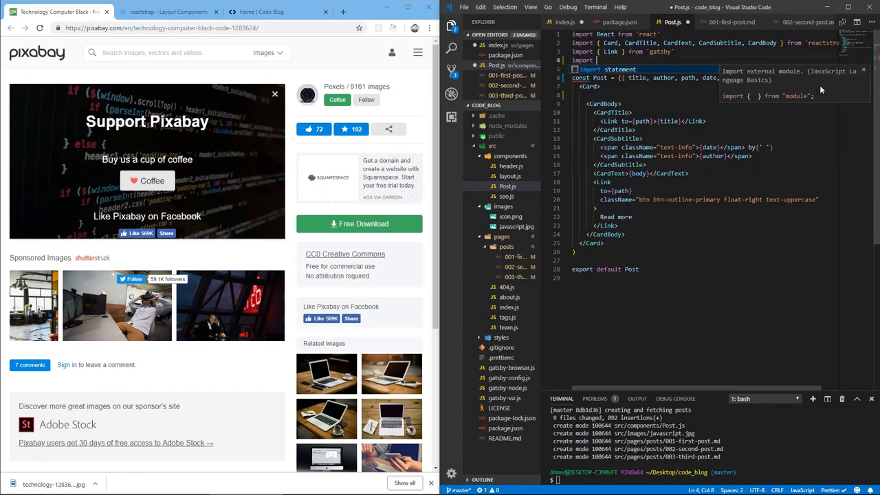
text(Img from '')
click(720, 95)
text(<Img)
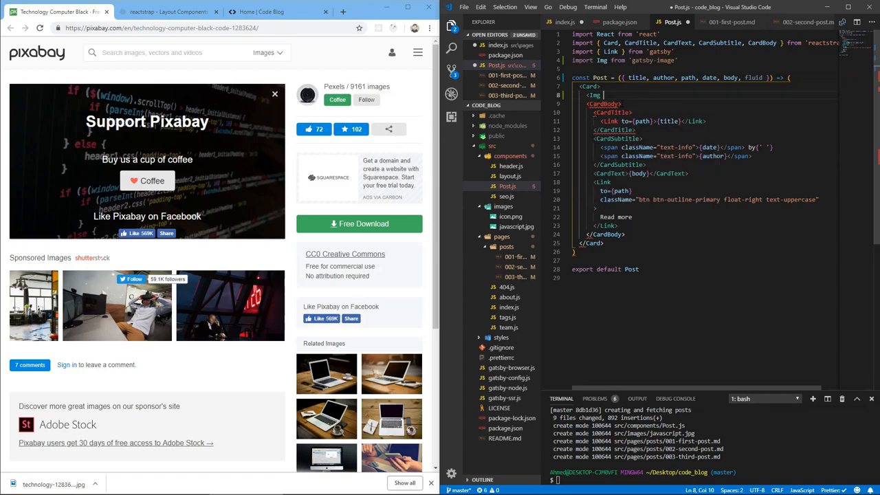
text(className="card-image-top)
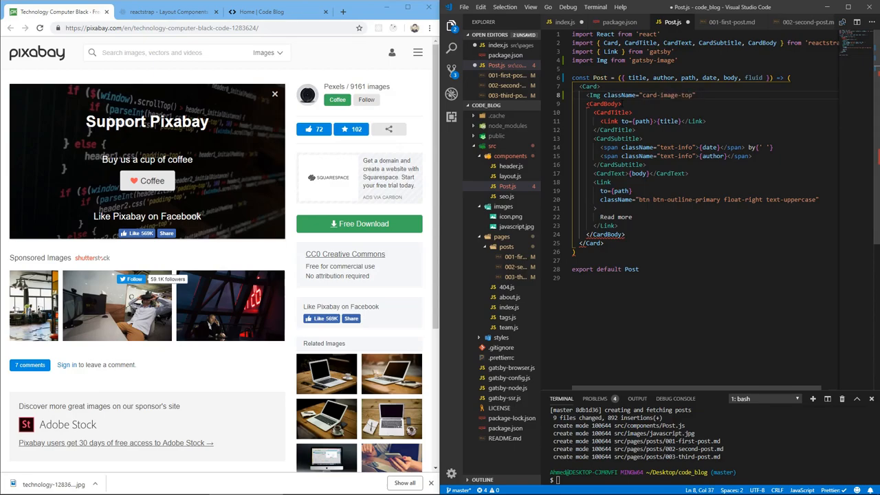
text(fluid={)
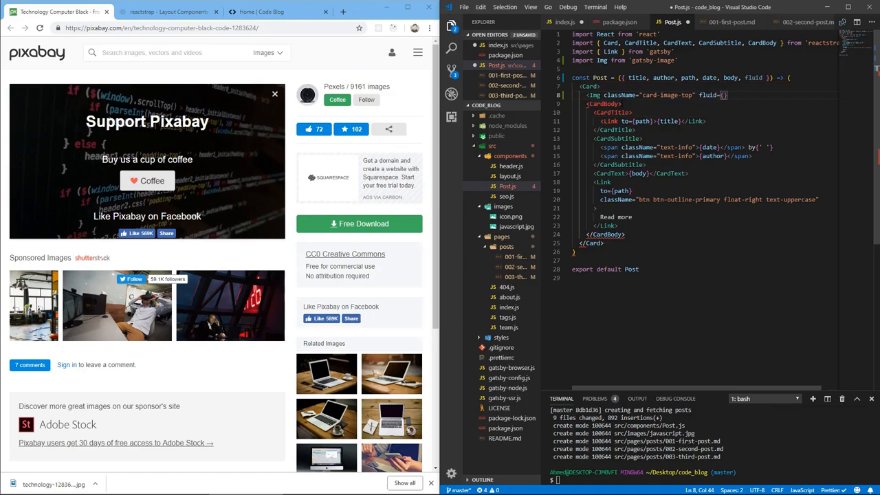
text(fluid)
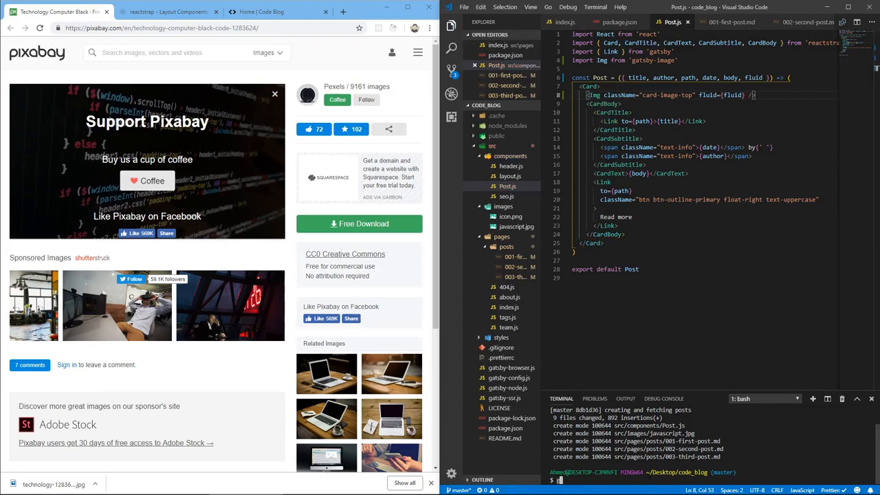
text(gatsby develop)
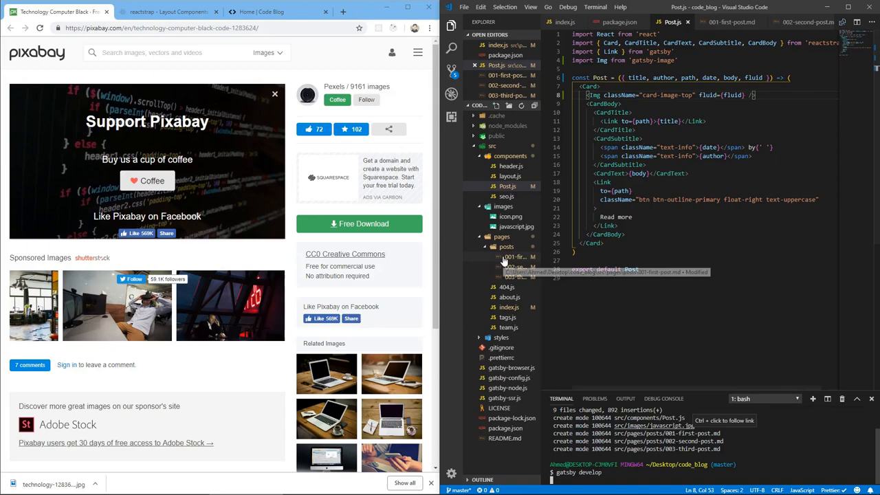
Preview javascript.jpg, then return to Post.js while gatsby develop runs
click(516, 236)
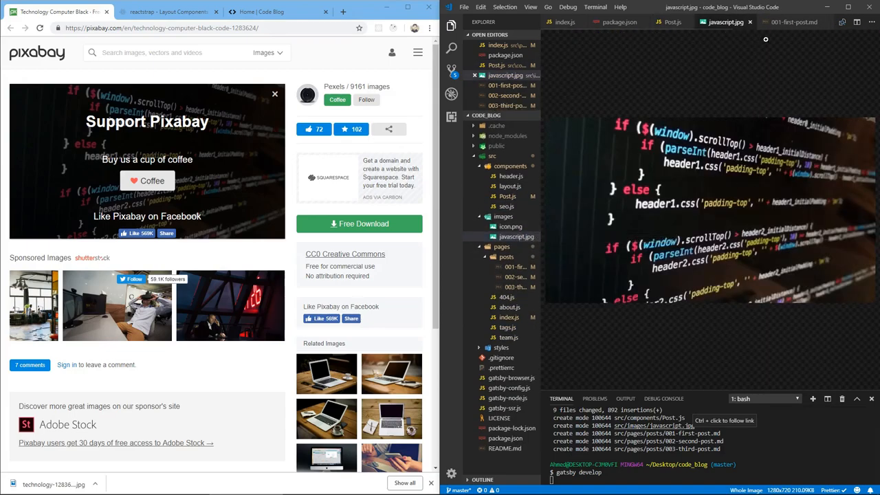
click(671, 22)
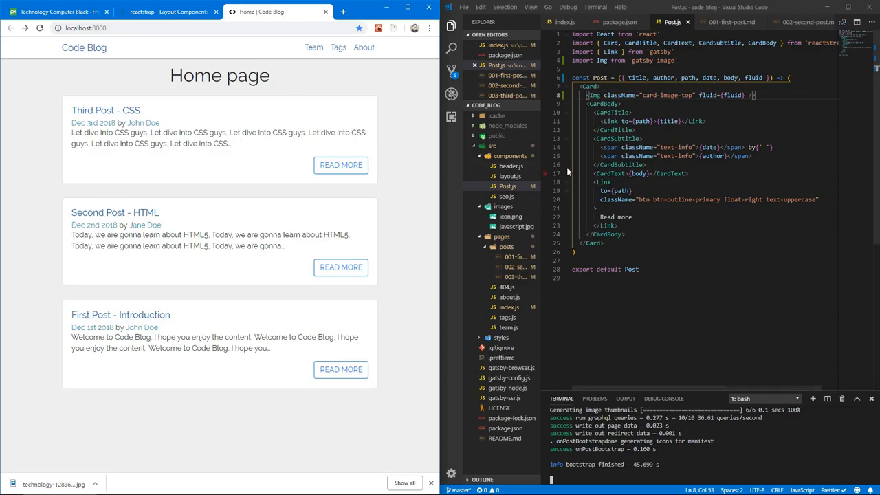
Expand the public build folder and its generated static image subfolders in the Explorer
click(496, 136)
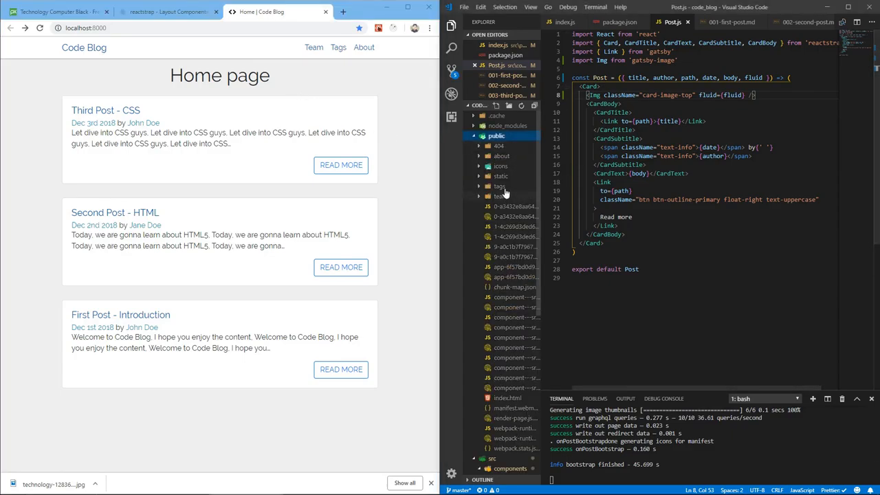
click(501, 176)
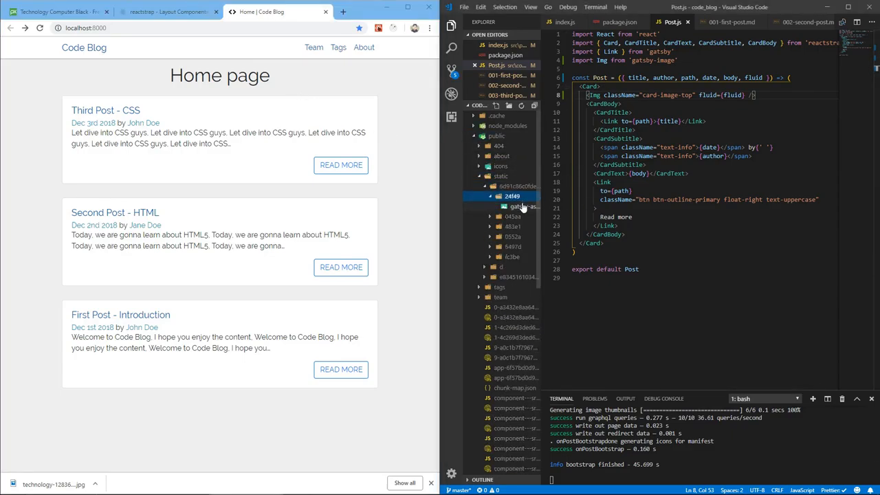
mouse_move(525, 206)
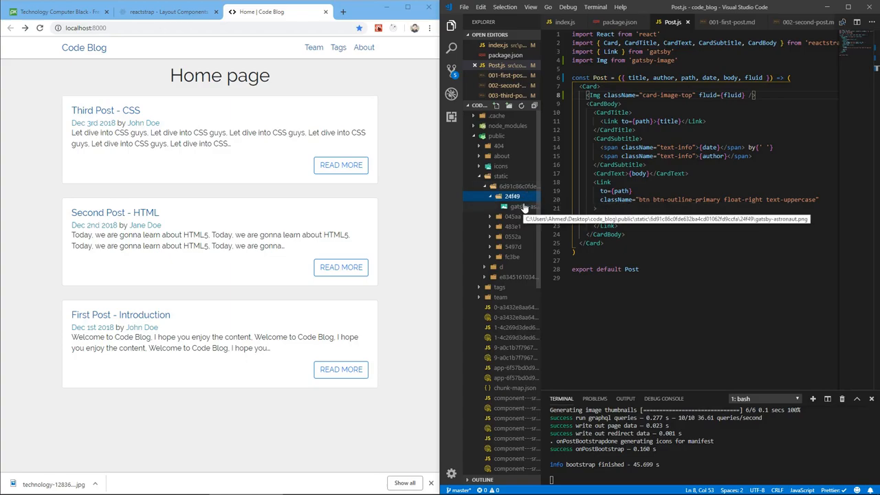
click(502, 267)
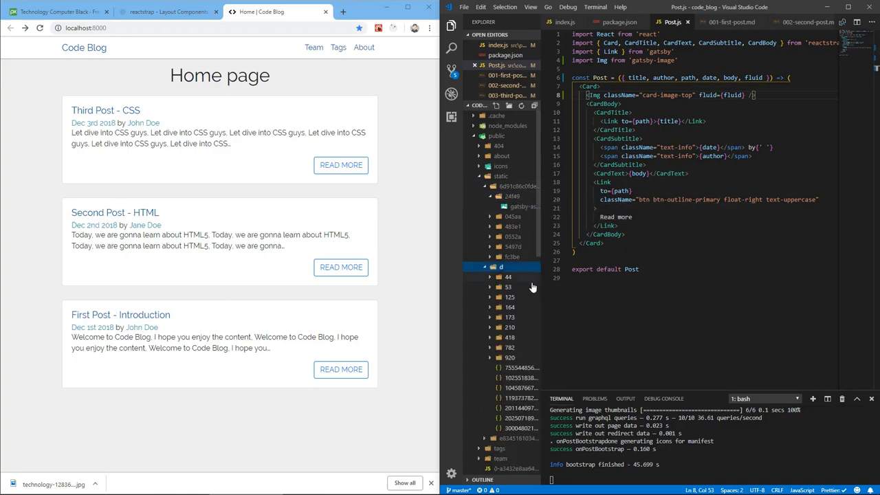
click(490, 287)
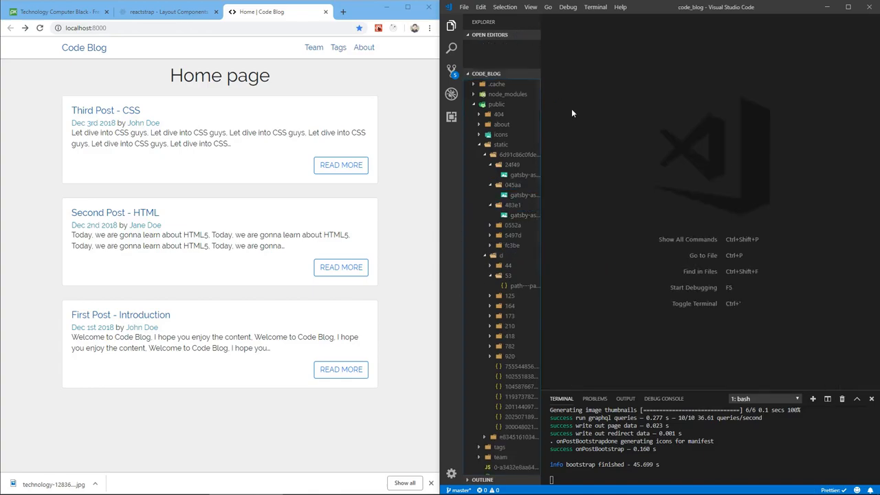
Preview the generated gatsby-astronaut.png images at two sizes, then collapse the folders
click(524, 155)
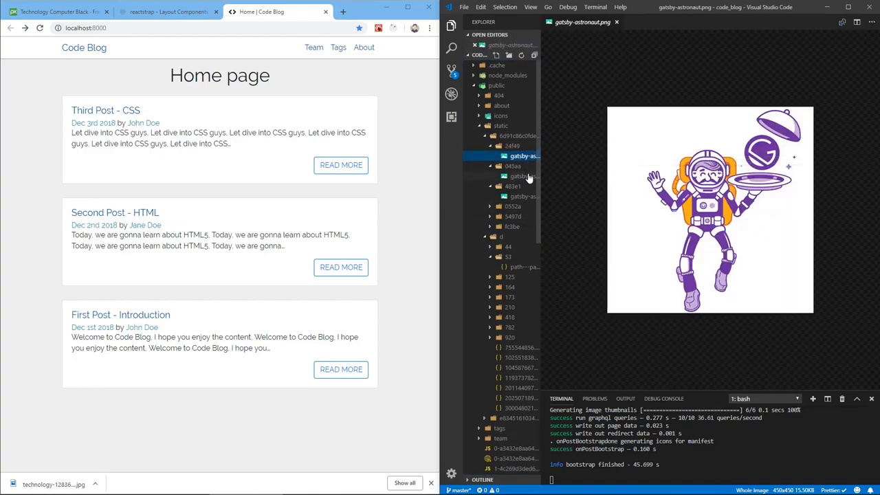
click(513, 206)
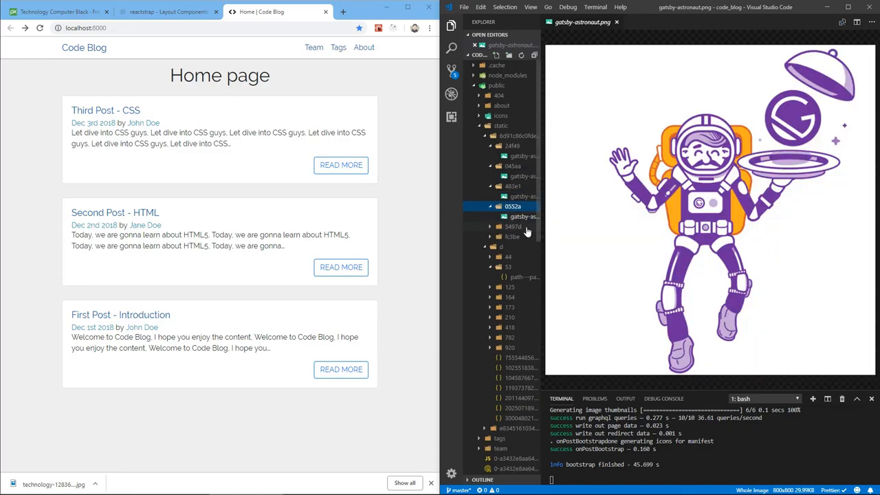
click(512, 246)
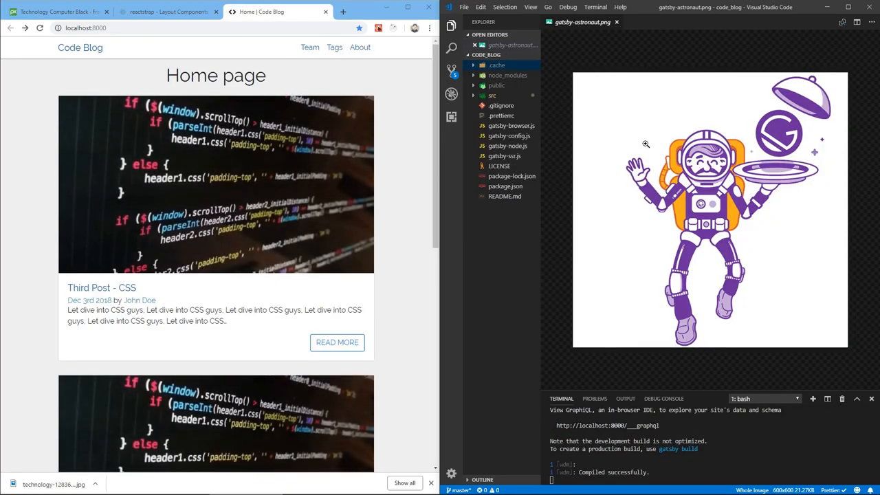
mouse_move(638, 235)
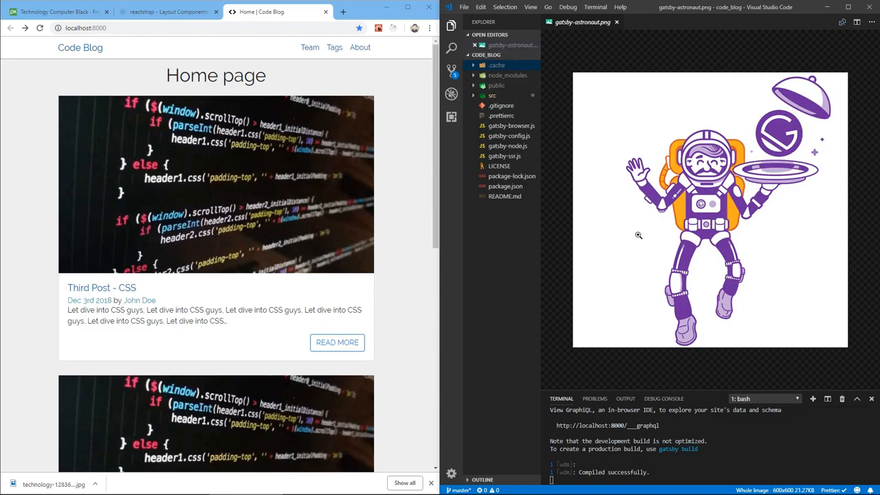
mouse_move(388, 137)
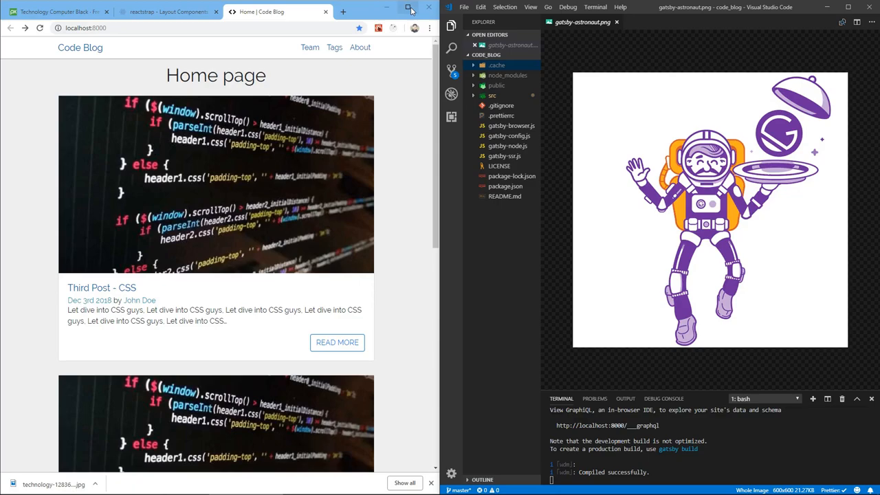
Maximize Chrome and scroll through the photo-topped post cards on the home page
click(409, 8)
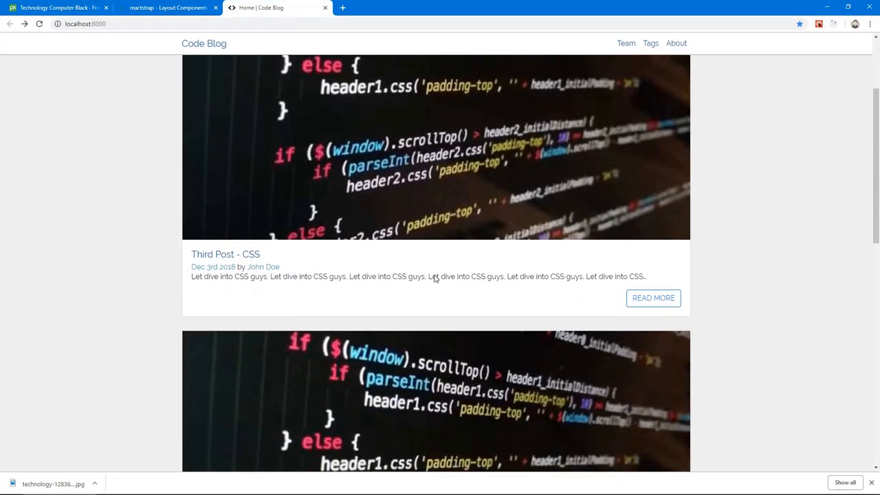
scroll(down, 3)
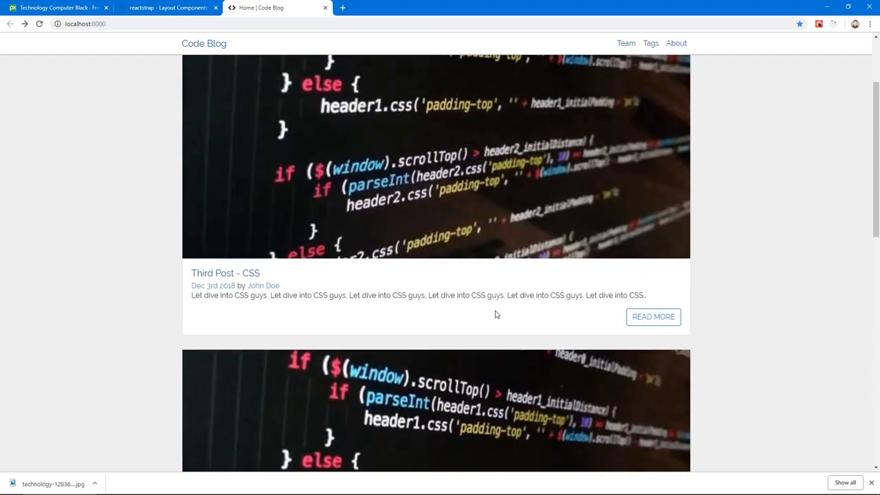
scroll(up, 3)
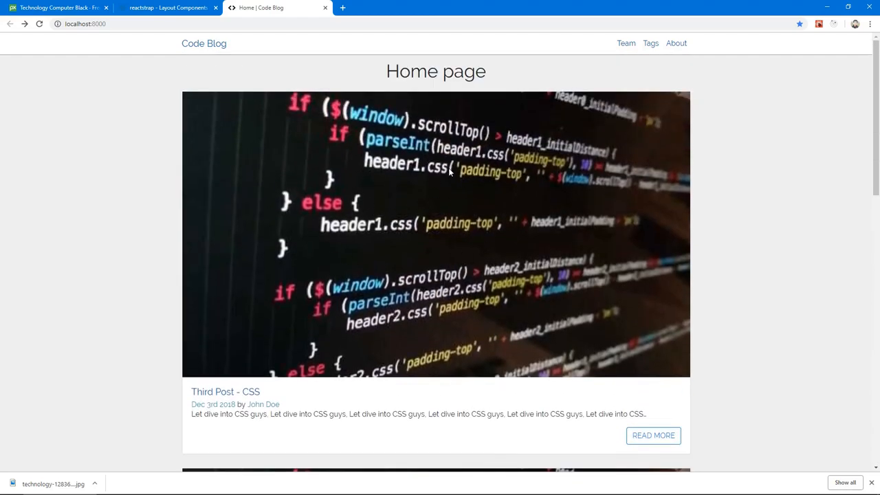
mouse_move(410, 204)
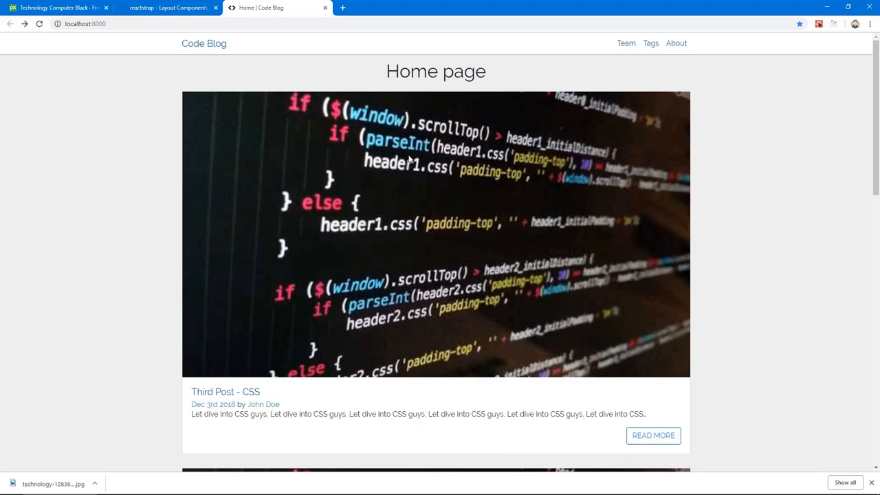
mouse_move(493, 84)
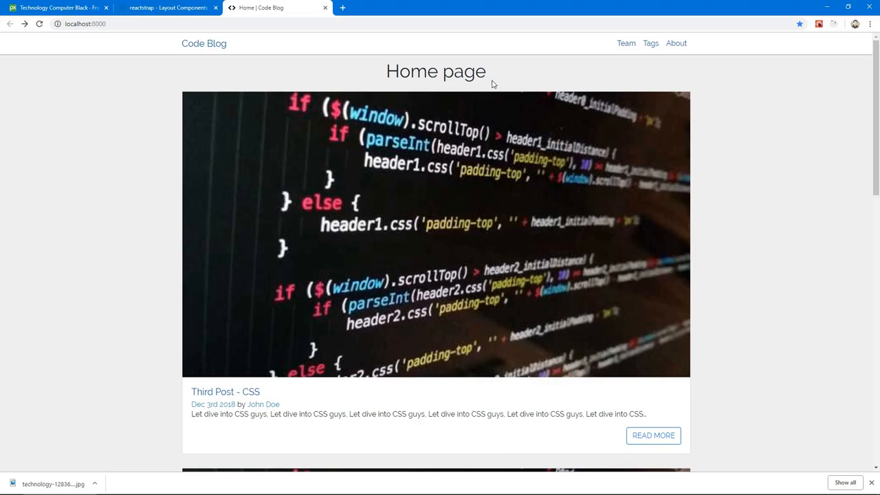
mouse_move(676, 288)
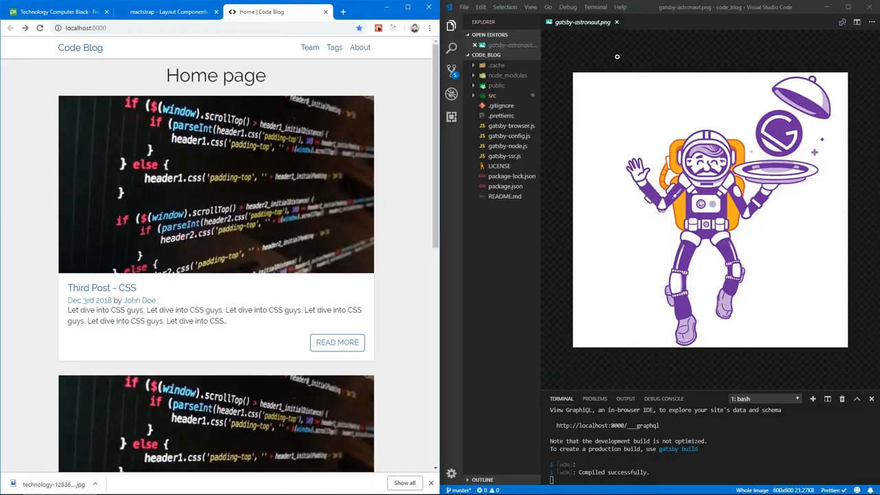
Close the image preview and reopen src/pages/index.js from the Explorer
click(617, 22)
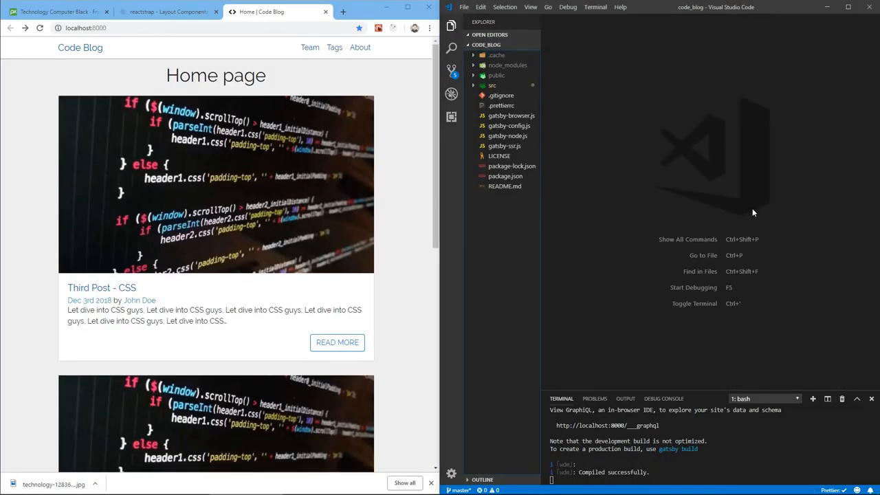
click(493, 85)
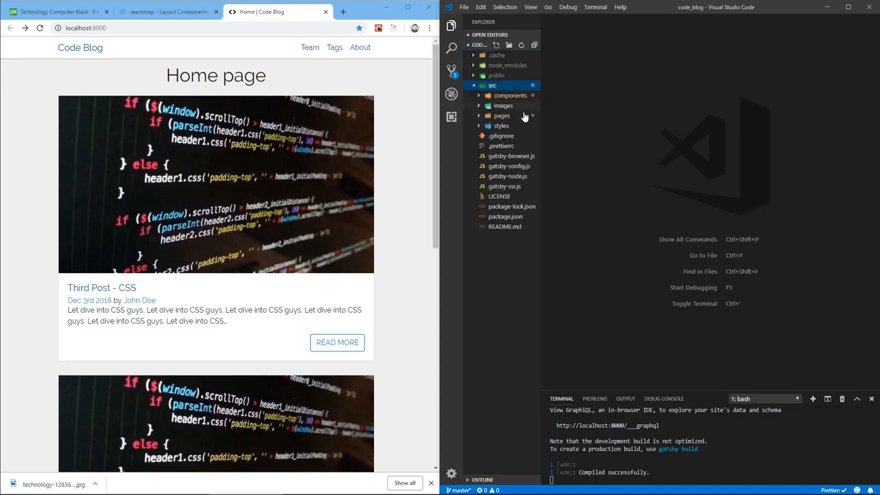
mouse_move(522, 121)
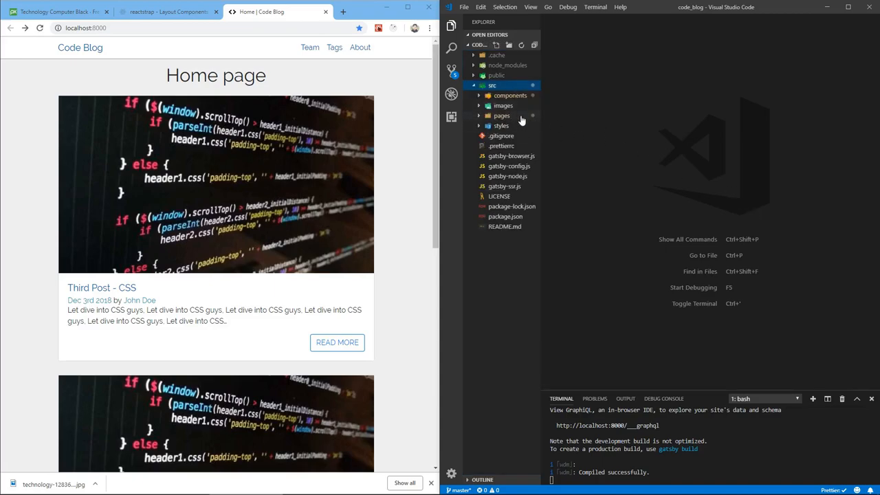
click(509, 165)
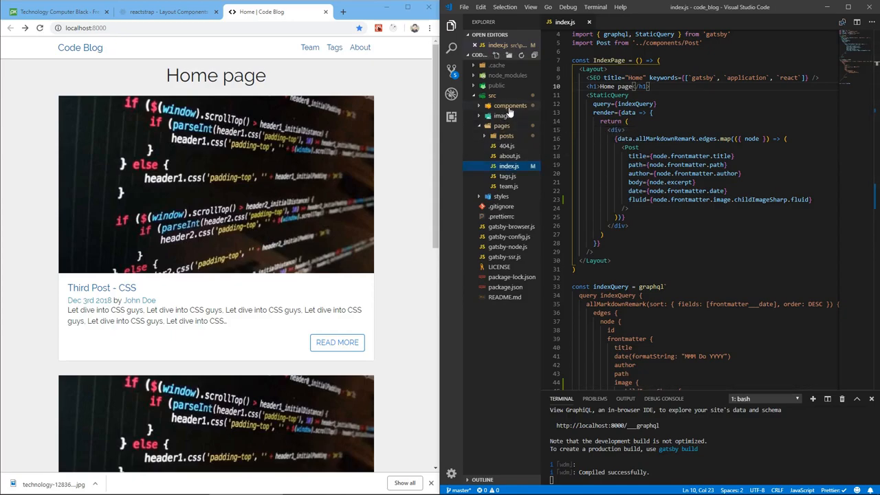
click(510, 104)
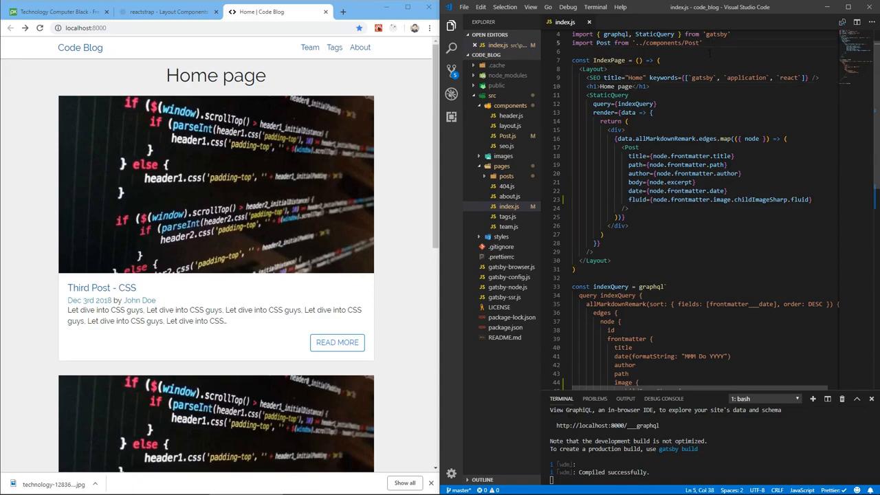
Add import { Row, Col } from 'reactstrap' to index.js and cut out the StaticQuery post block
text(import { Row,)
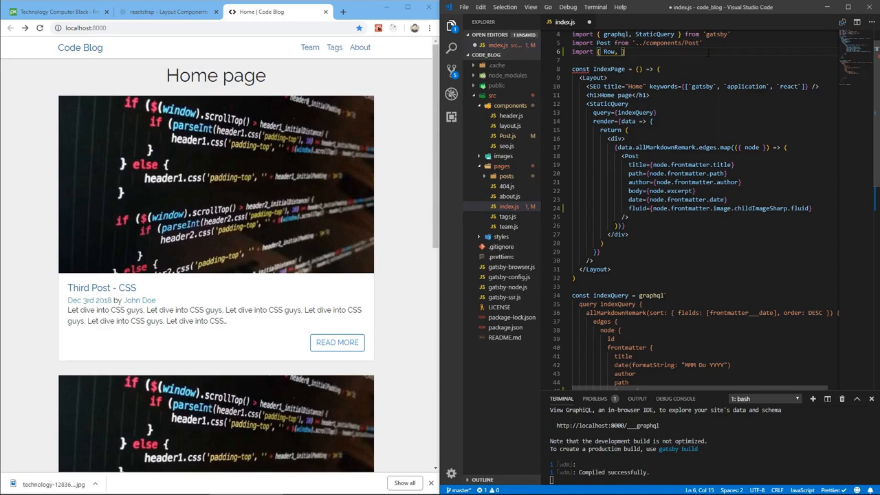
text(Col)
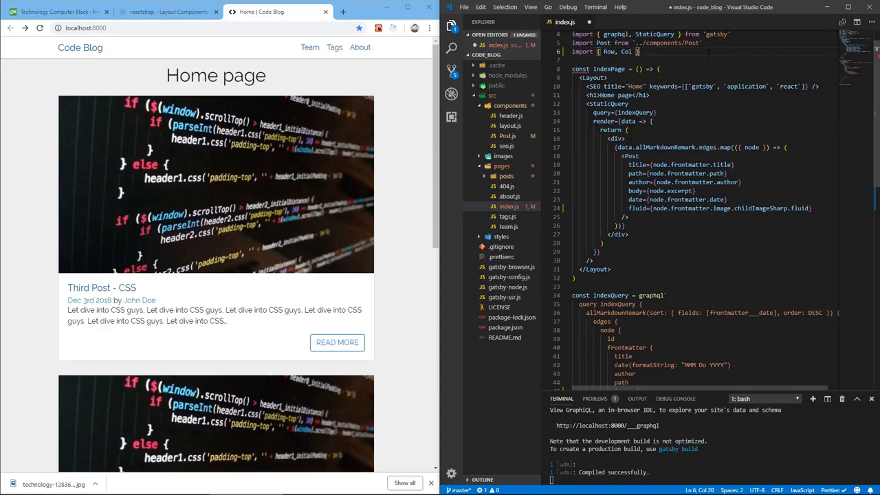
text(from)
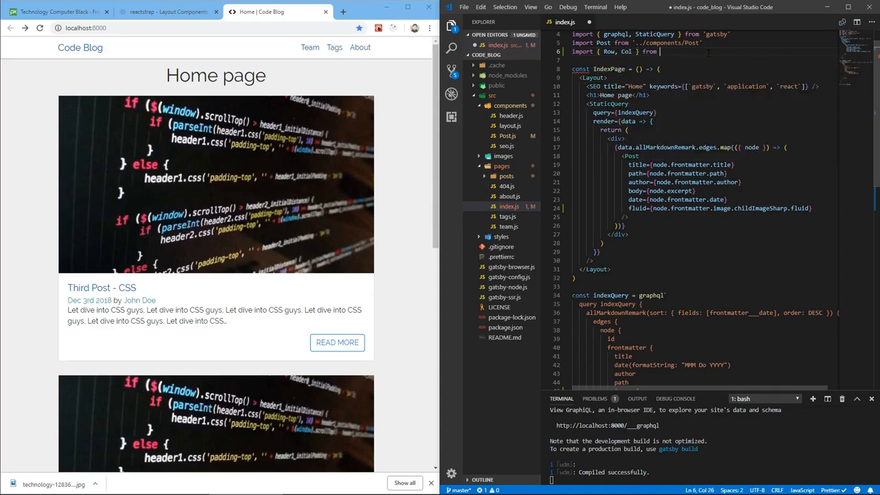
text(reactstrap';)
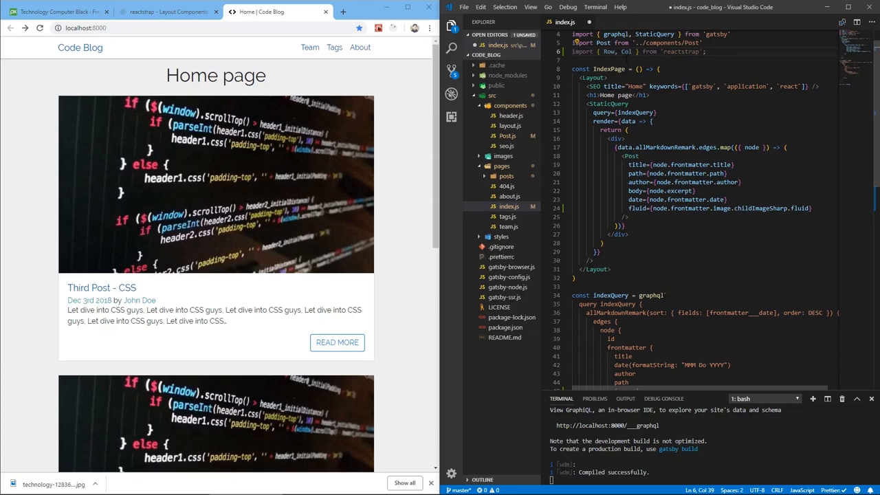
scroll(down, 3)
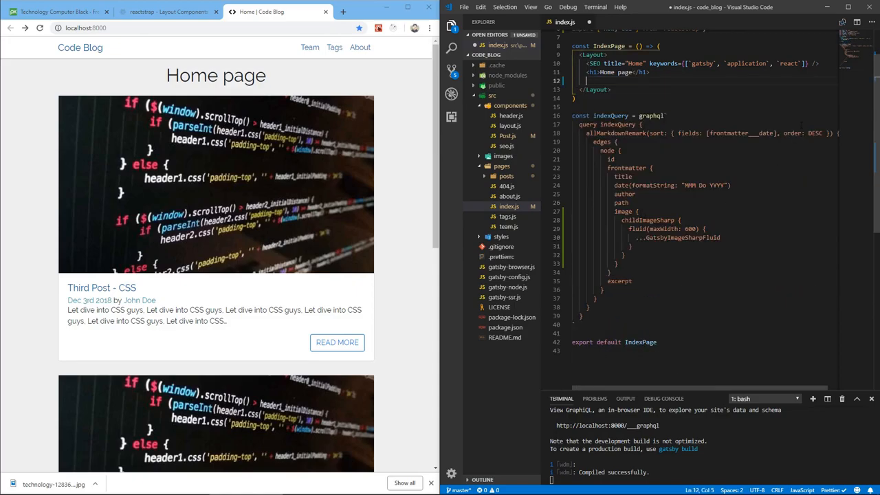
Wrap the posts in a Row with a Col md="8" and add an empty Col md="4"
text(<Row></Row>)
text(<Col </Col>)
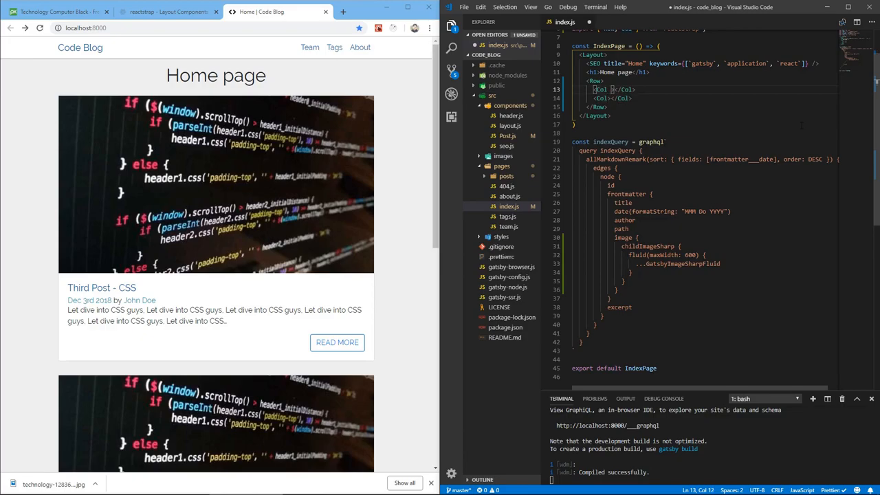
text(md="")
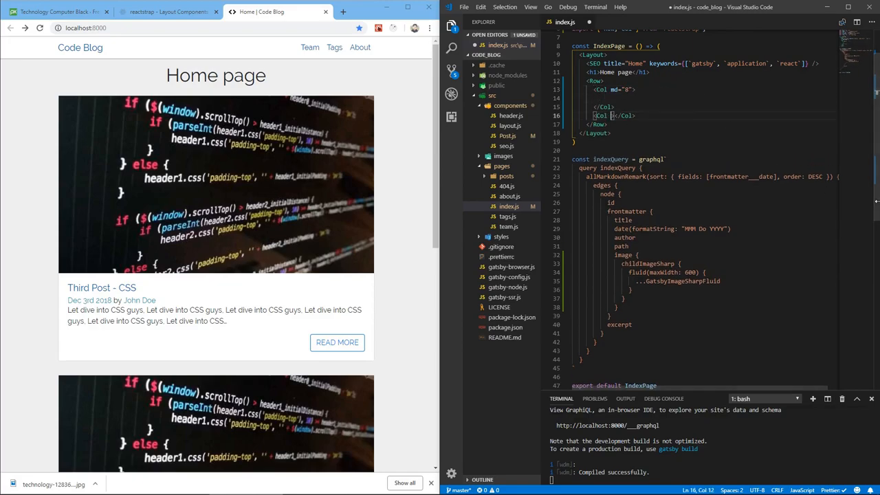
text(md="")
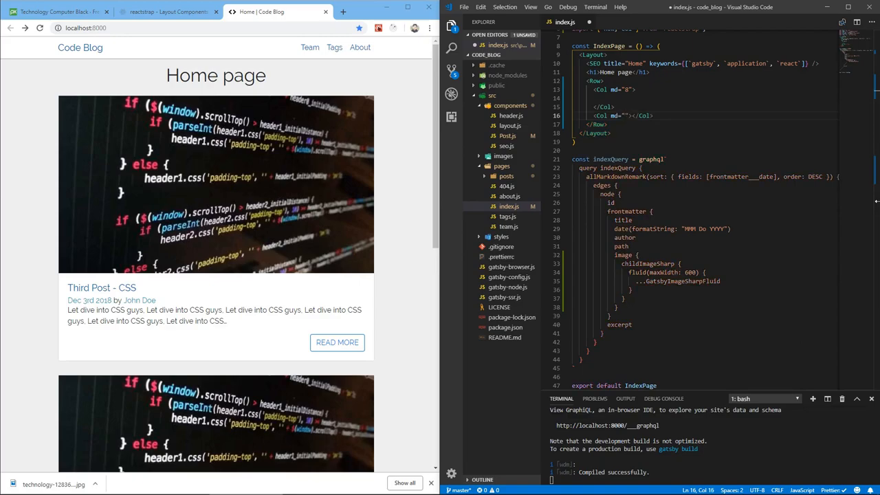
text(4)
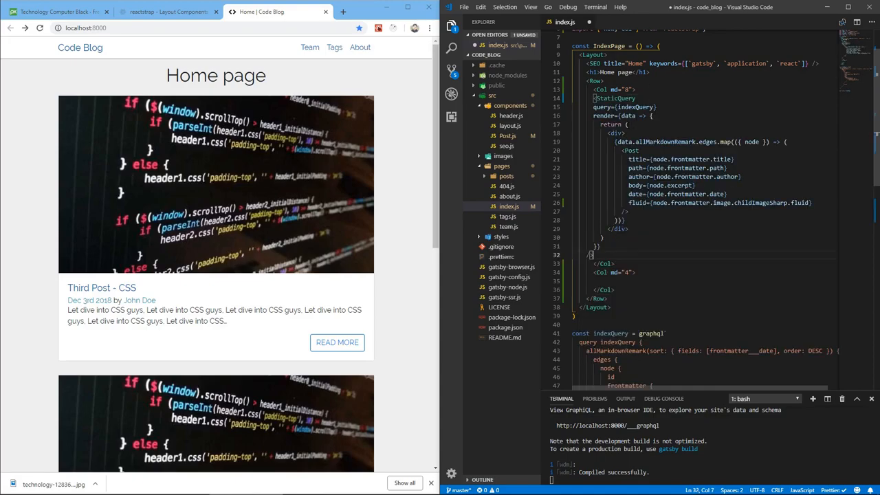
scroll(down, 3)
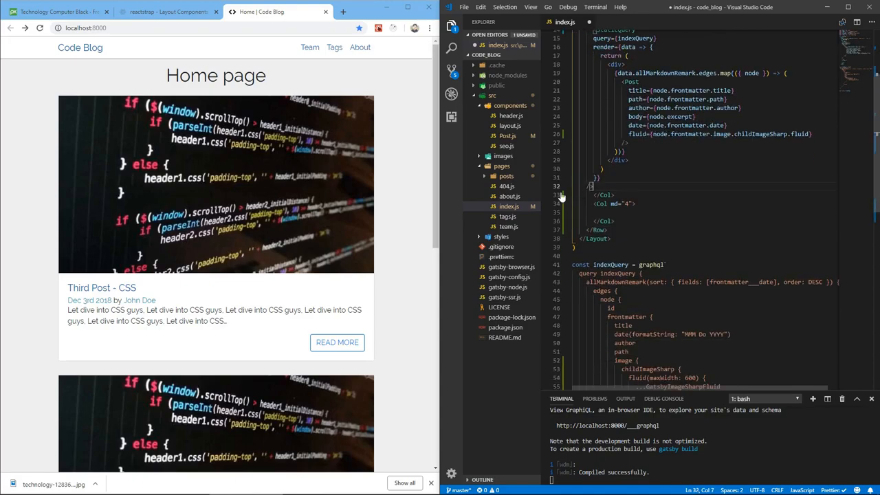
Fill the md-4 column with a div styled width/height 100% and backgroundColor rgba(0,0,0,0.4)
text(div></div>)
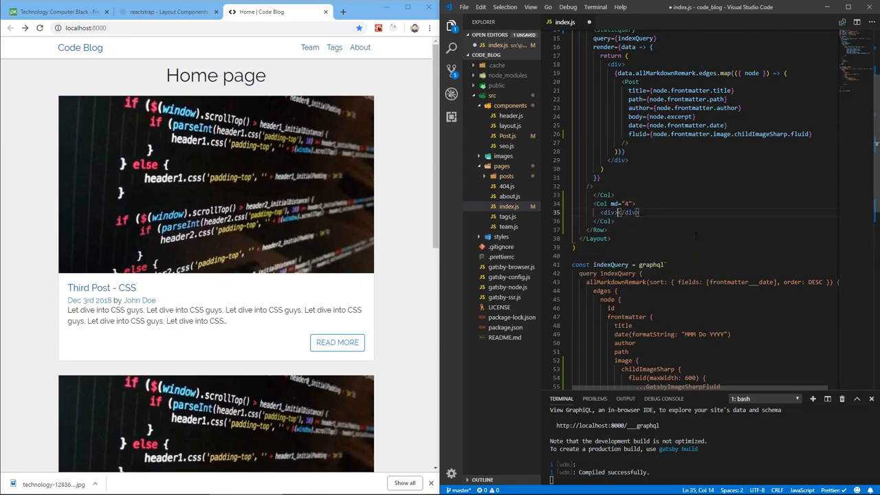
text(style={{)
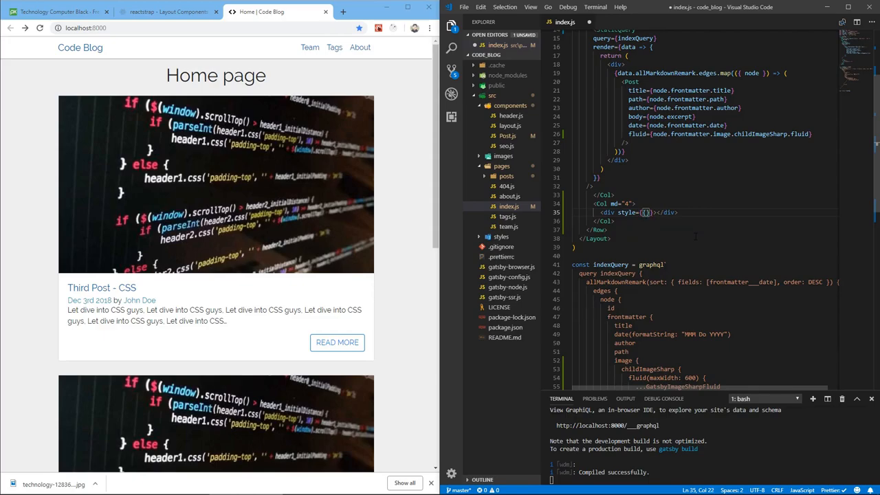
text(width: ")
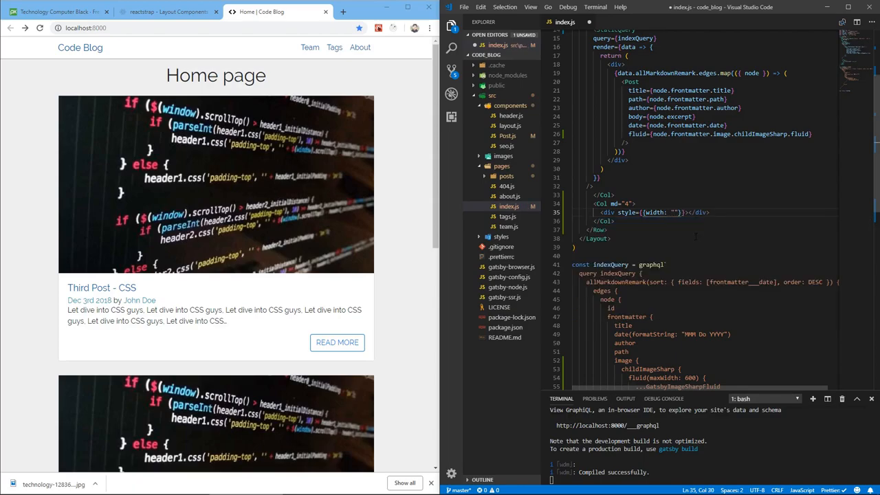
text(100%)
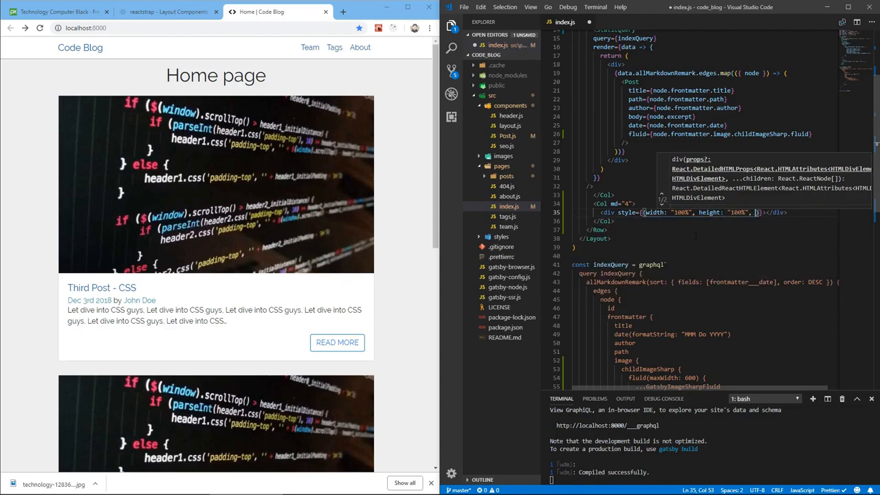
text(backgroundColor: "r)
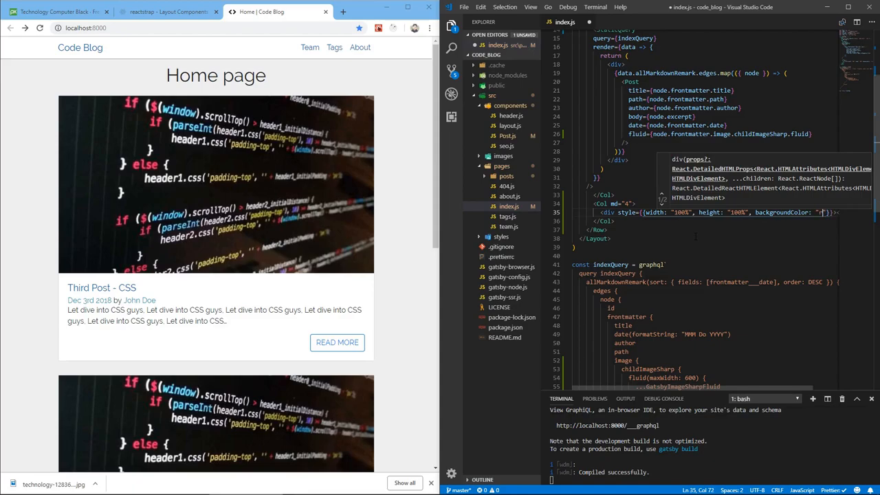
text(rgba(0,0,0,0.4)',)
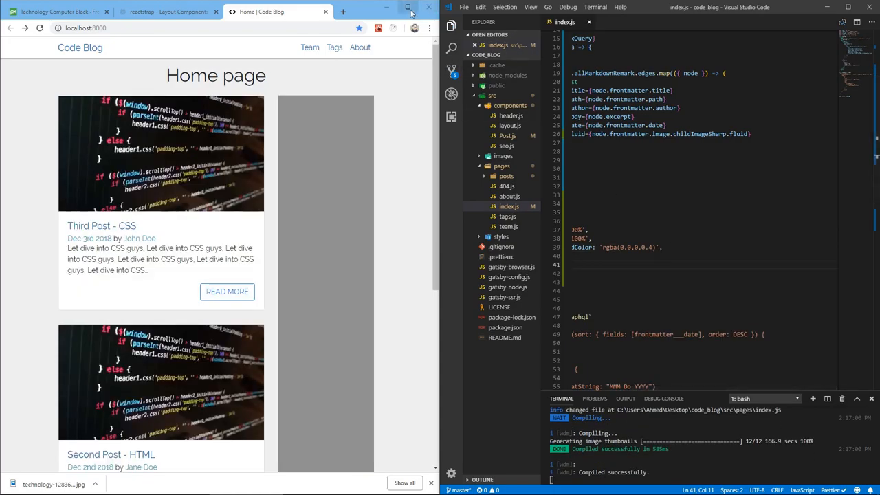
Maximize Chrome to view the gray sidebar beside the posts, then shrink the window small
click(408, 8)
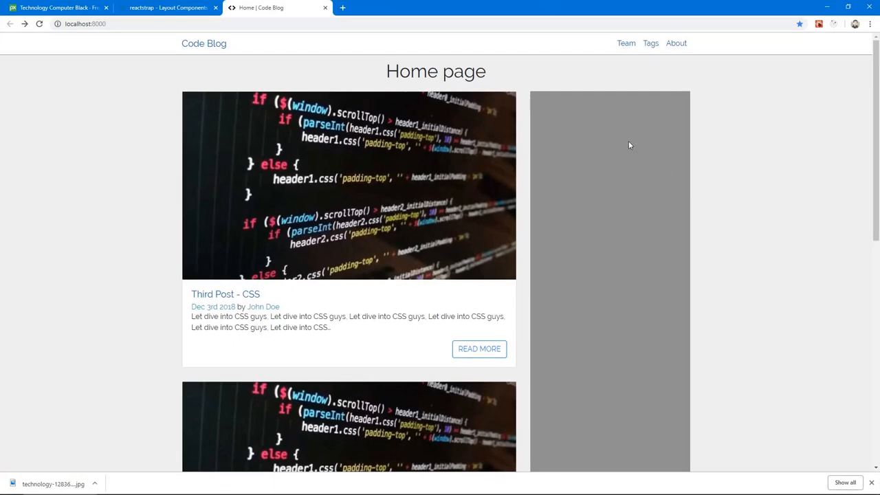
mouse_move(624, 171)
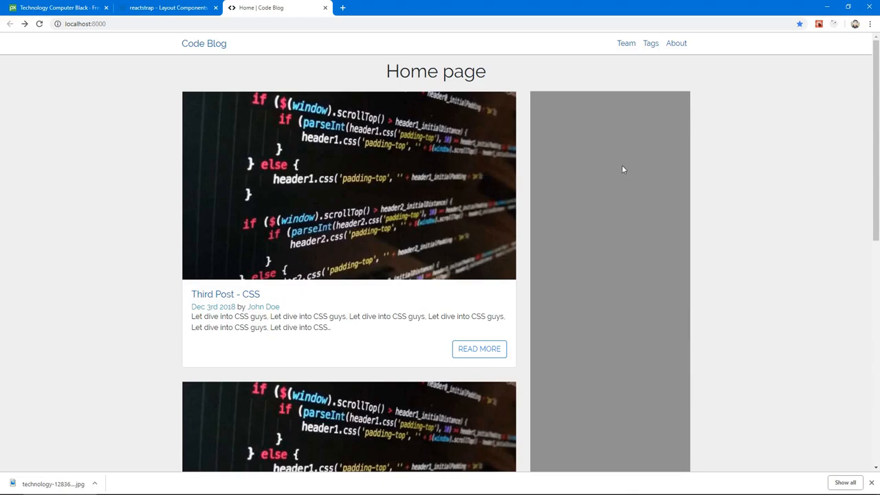
mouse_move(636, 227)
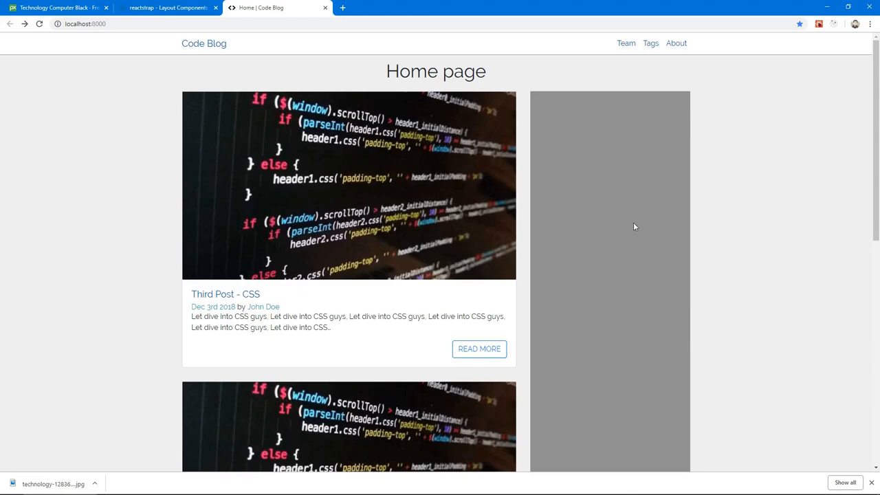
mouse_move(250, 136)
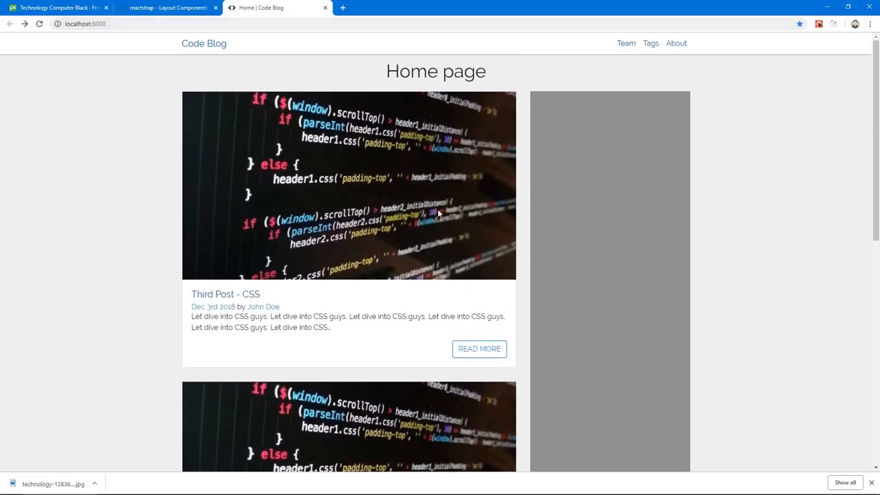
click(847, 7)
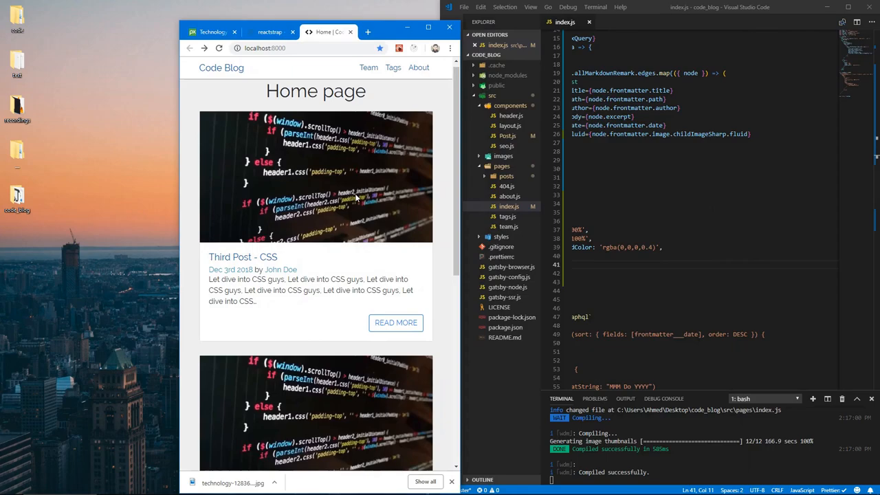
Scroll the narrow page, return Chrome to half-screen width, and reopen the Post component
scroll(down, 3)
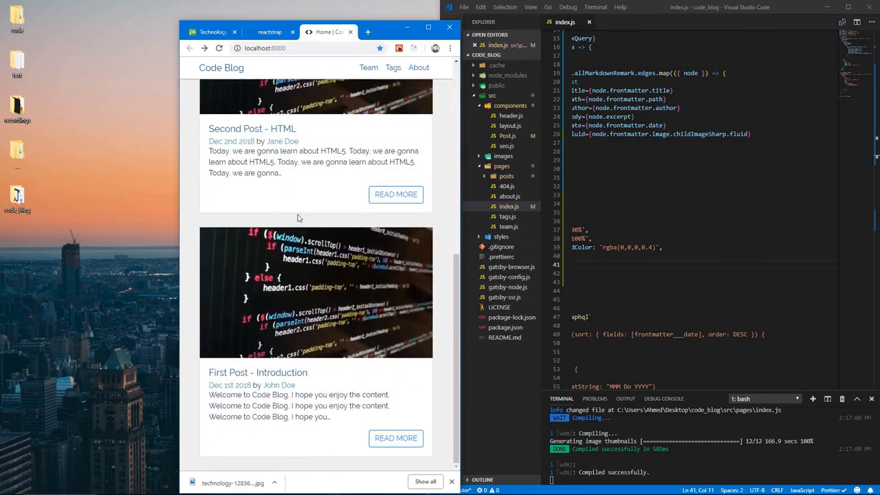
scroll(up, 3)
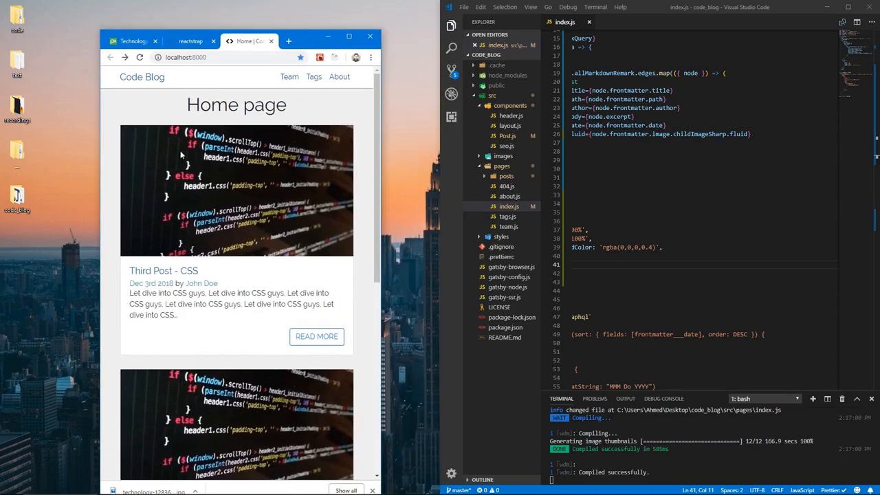
scroll(down, 3)
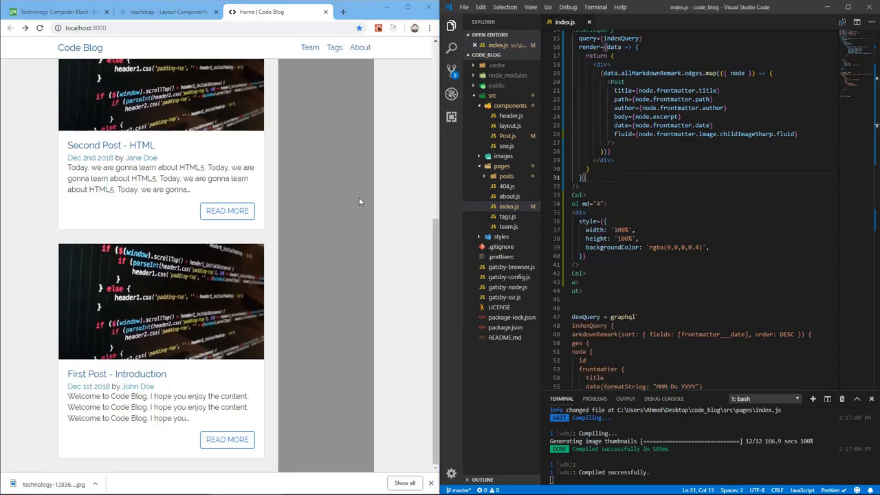
mouse_move(396, 226)
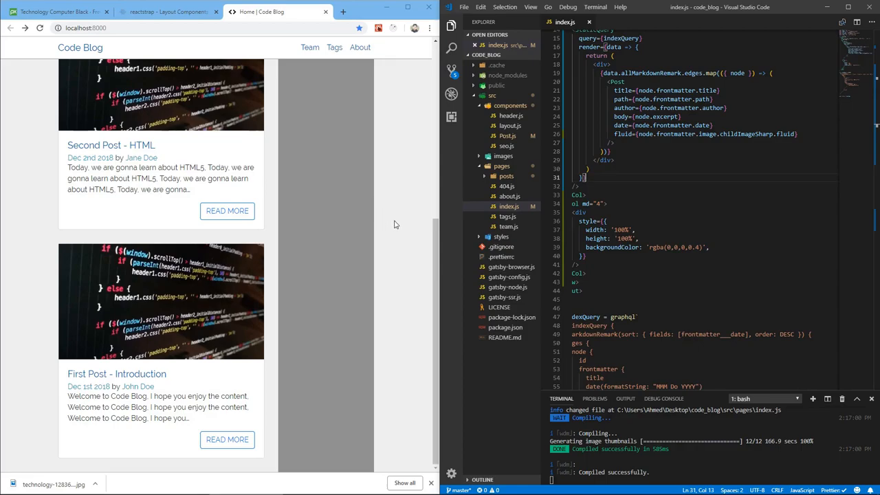
scroll(down, 3)
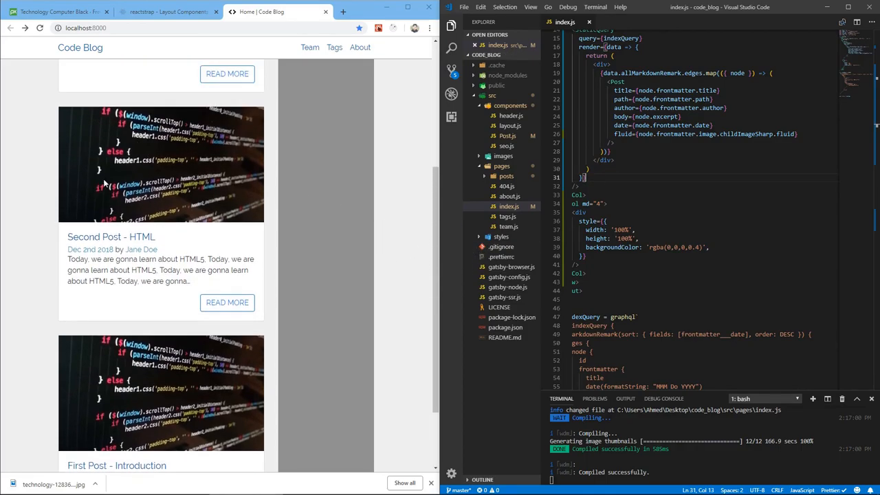
scroll(up, 3)
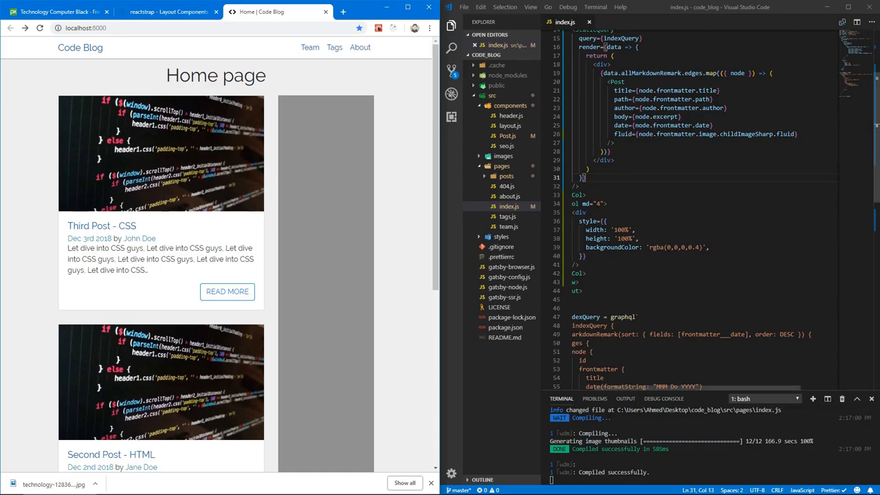
click(507, 146)
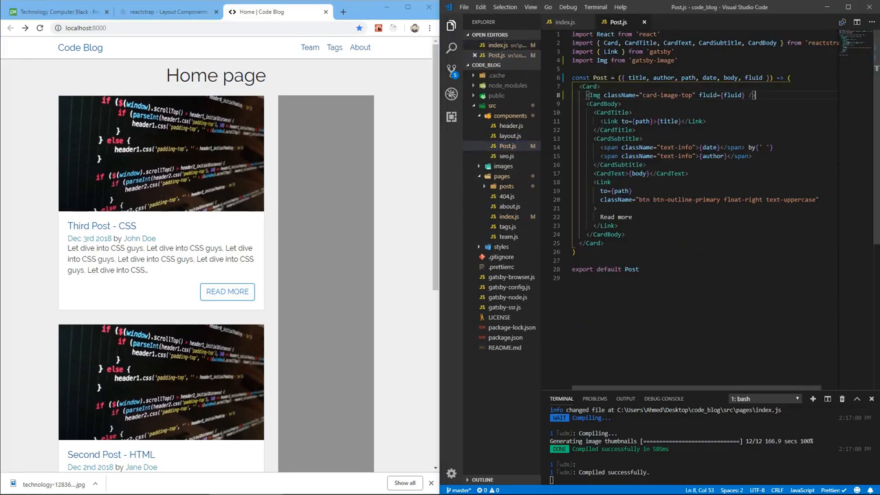
Wrap the card-image-top Img in a <Link to={path}> so each image links to its post
triple_click(672, 95)
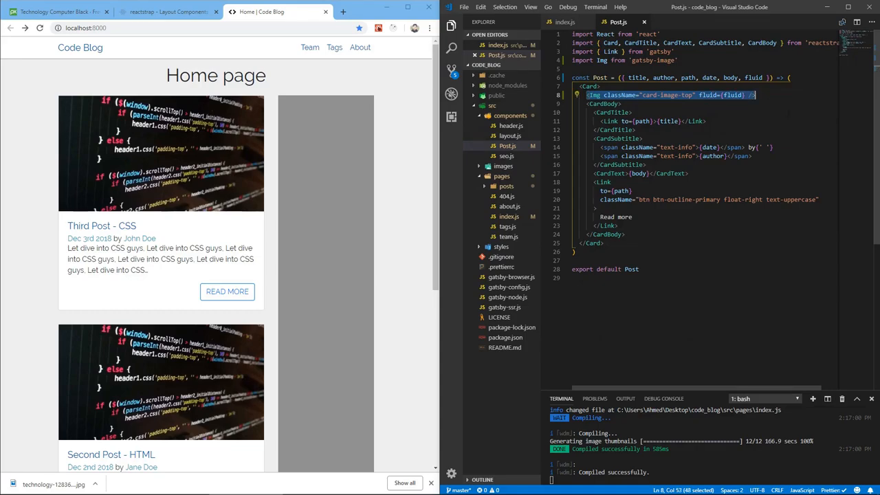
text(<Link></Link>)
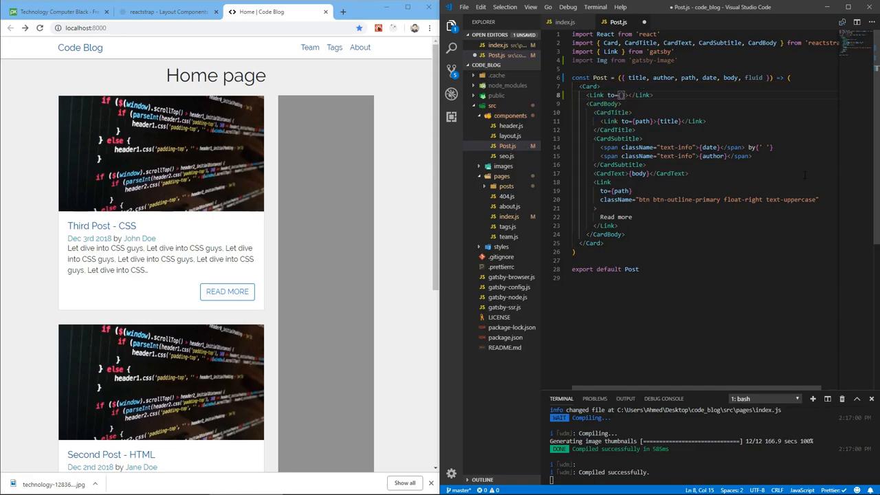
key(Enter)
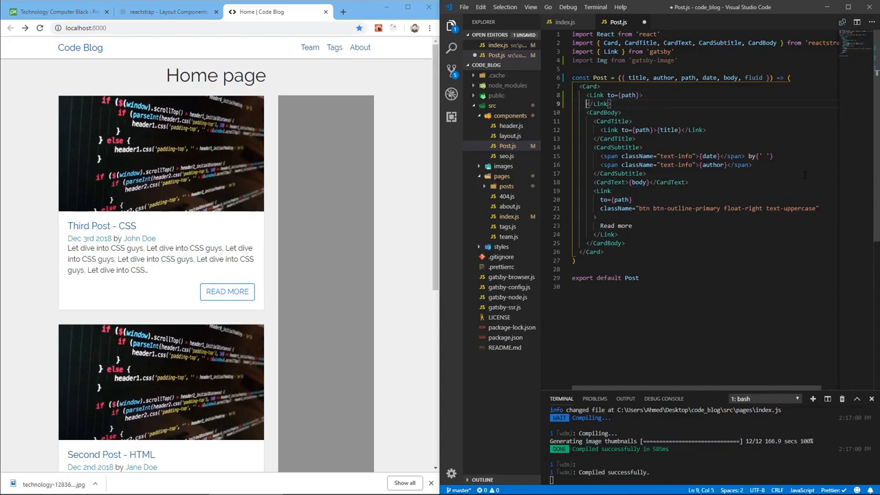
text(<Img className="card-image-top" fluid={fluid} />)
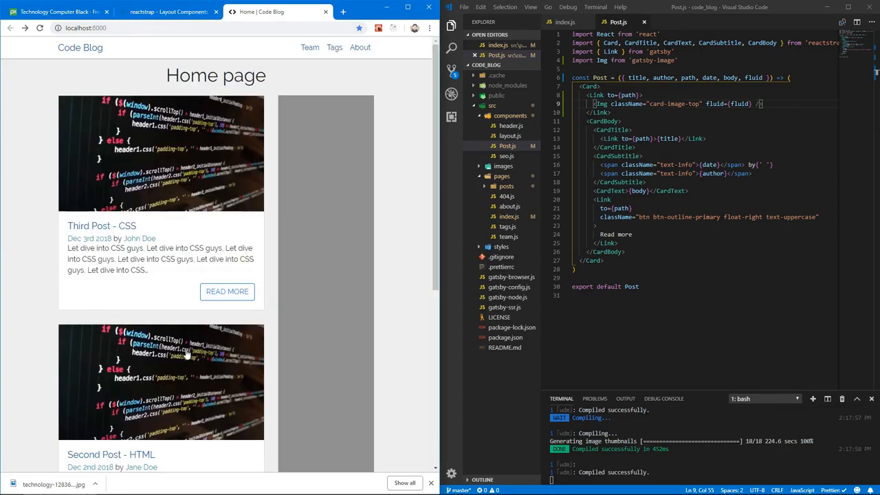
scroll(down, 3)
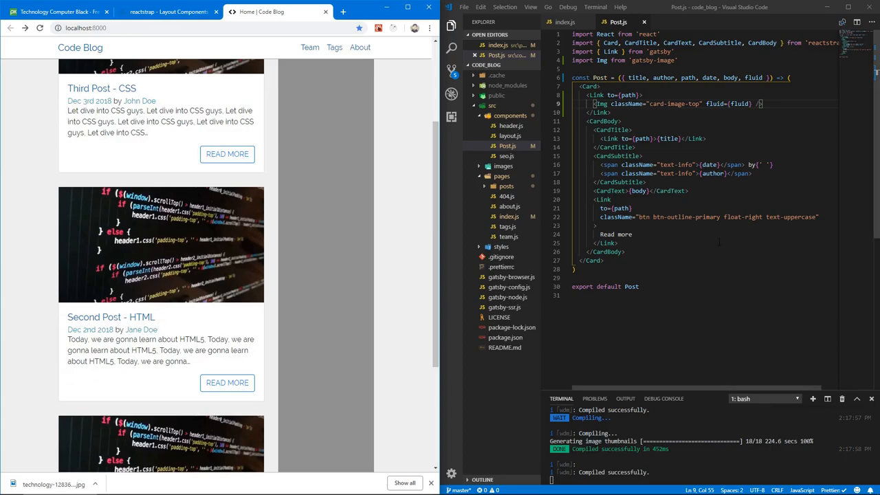
click(596, 226)
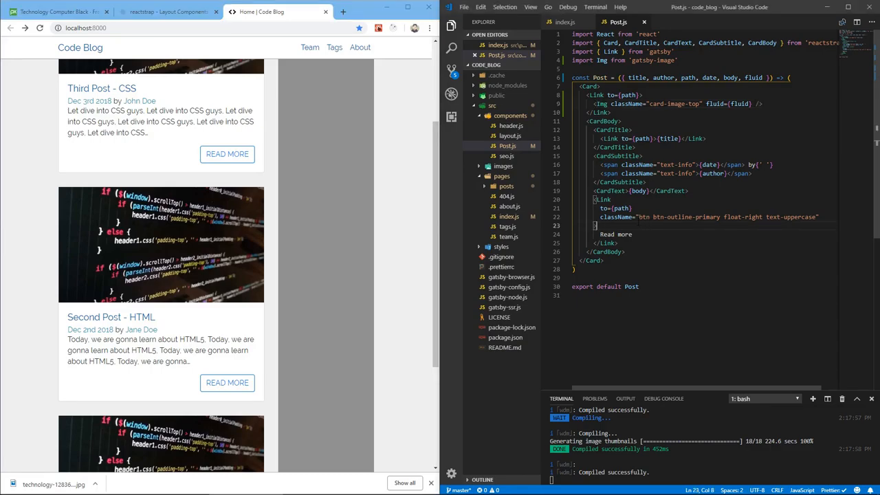